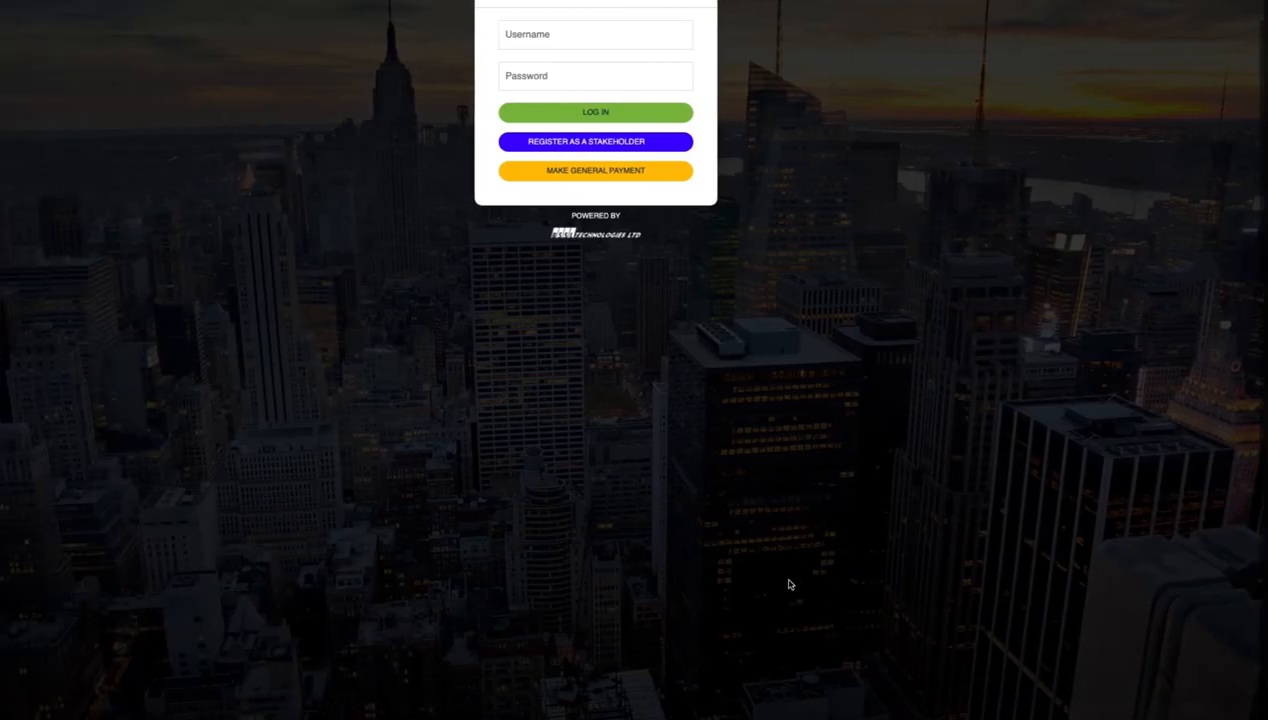
pyautogui.moveTo(472, 322)
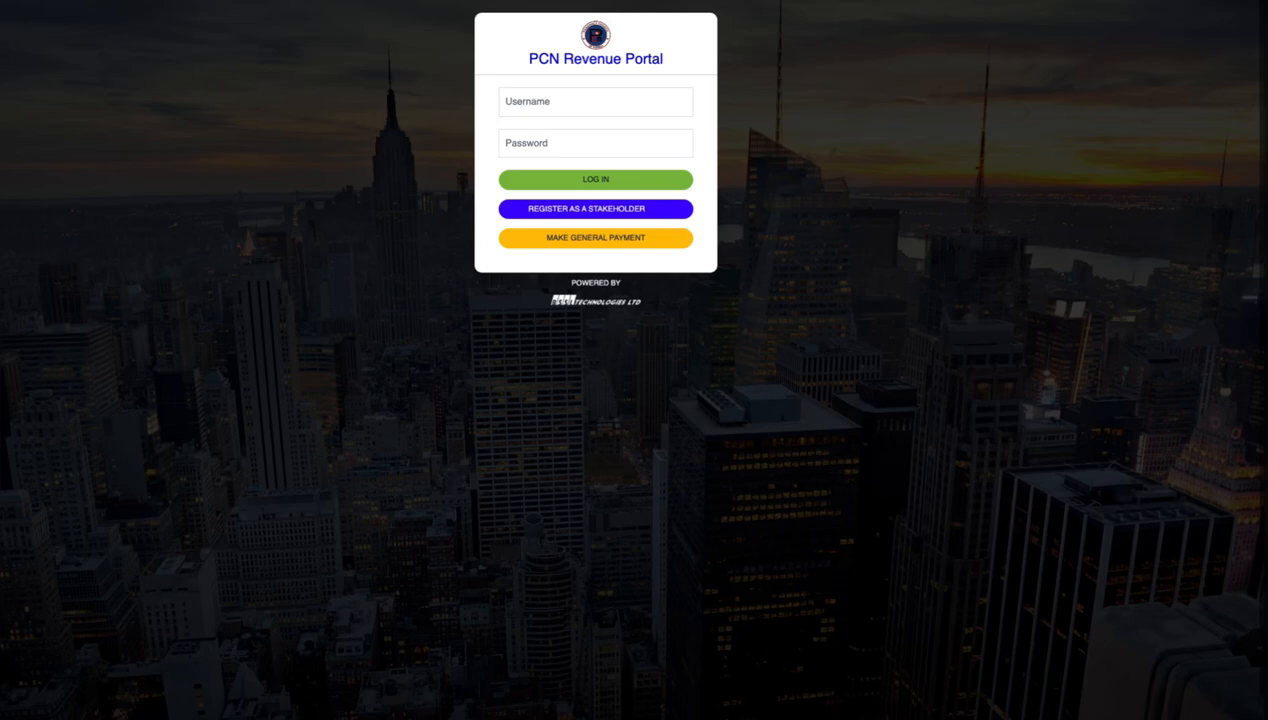
pyautogui.moveTo(489, 117)
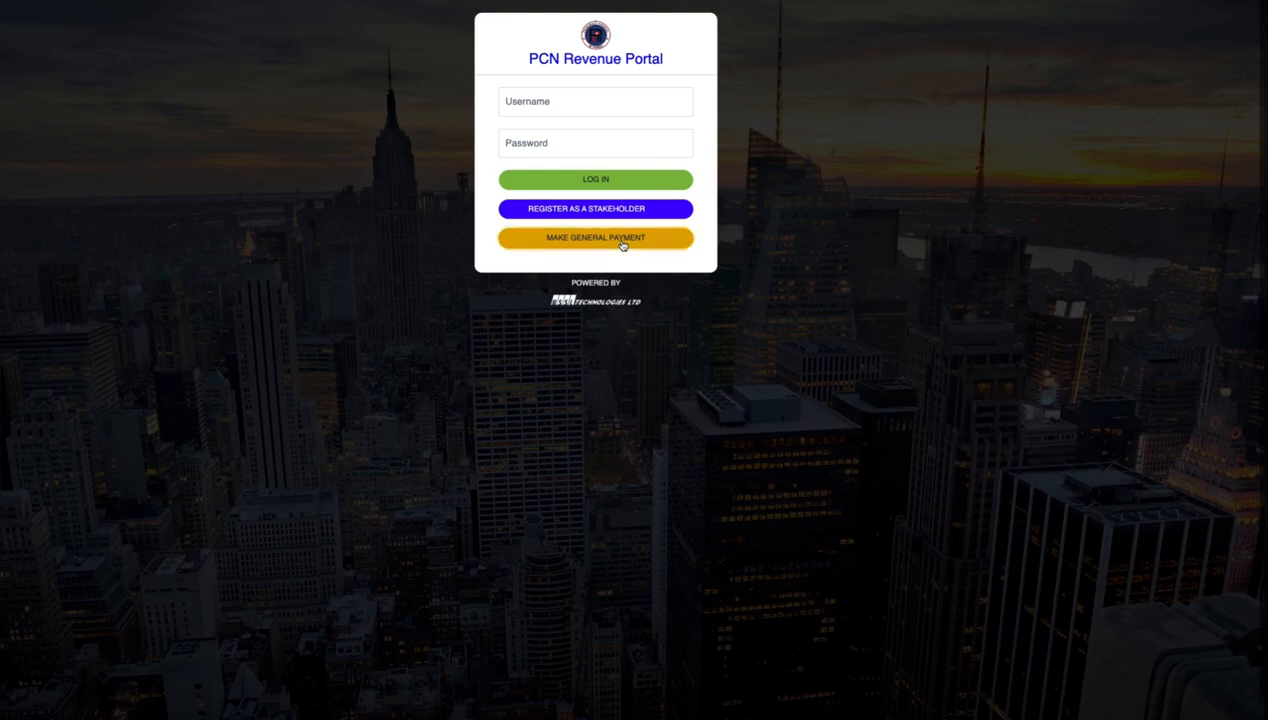
# Start a general payment and bring up the payment category choices for pharmacy technician/CHT/SHT activities
pyautogui.click(595, 238)
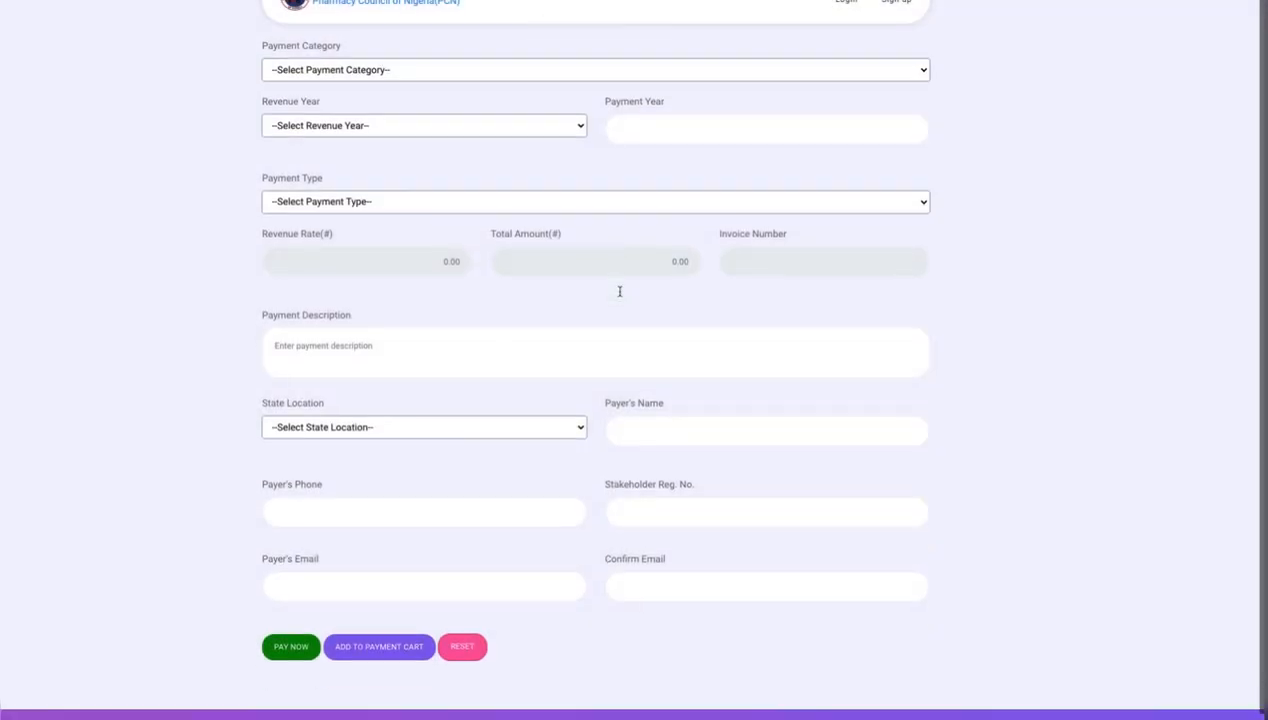
pyautogui.scroll(3)
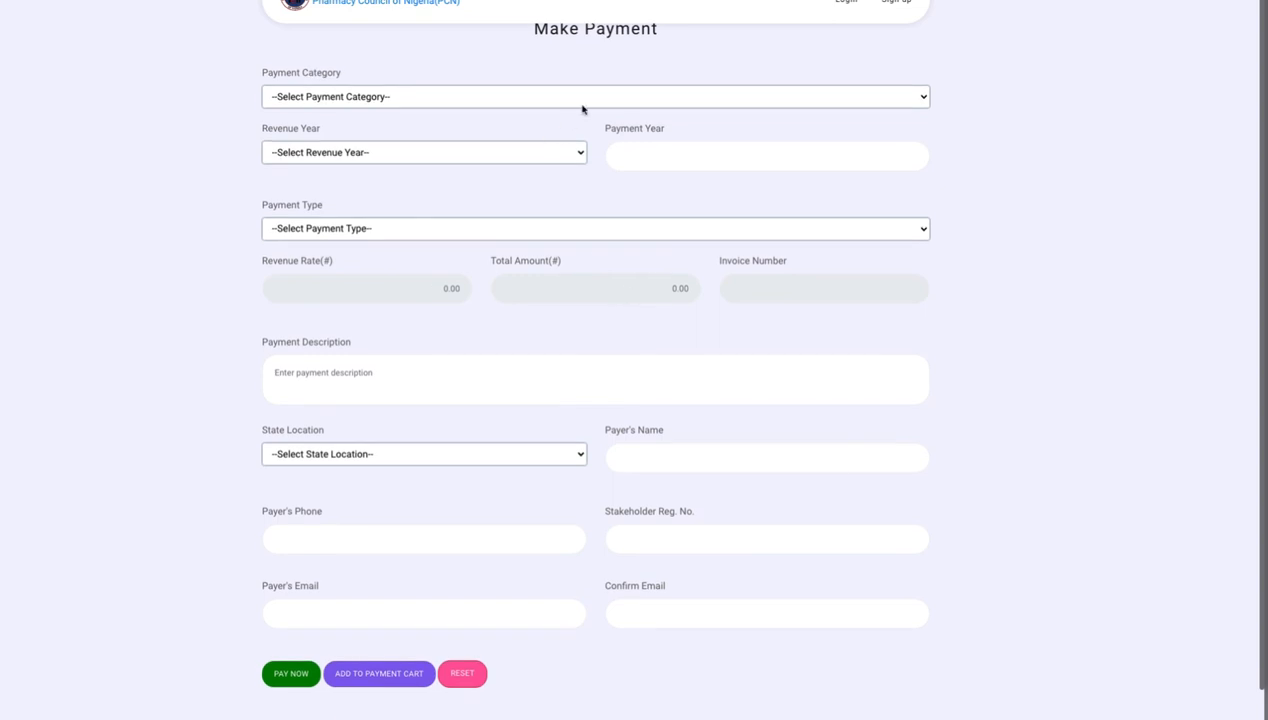
pyautogui.click(594, 96)
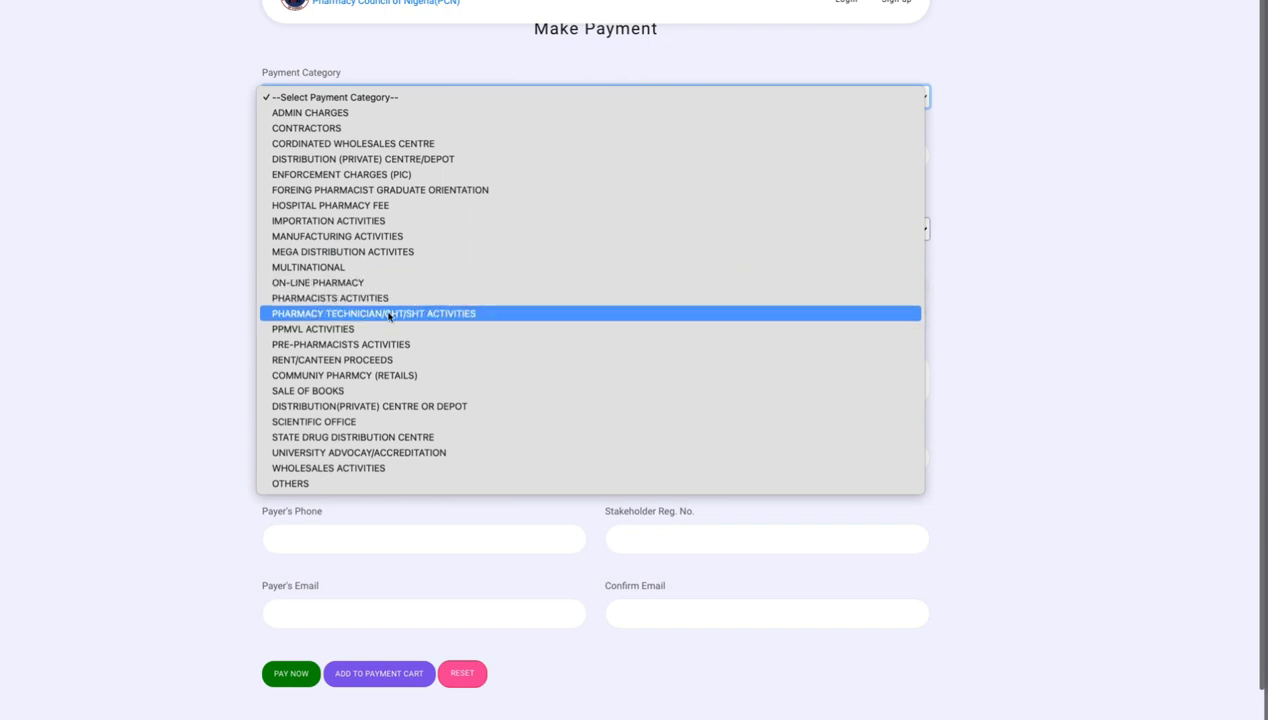
pyautogui.moveTo(410, 322)
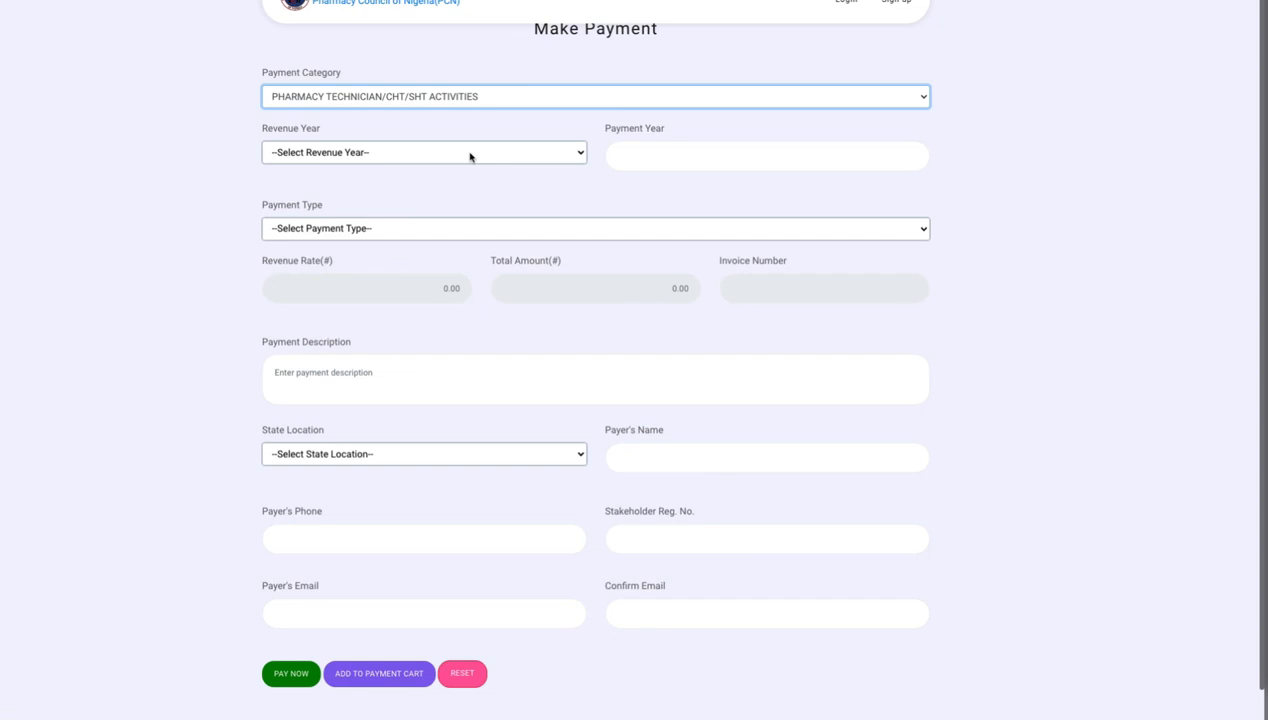
# Set revenue year to Current Year (2024) and payment type to ANNUAL PERMIT, totalling 2,500.00
pyautogui.click(424, 152)
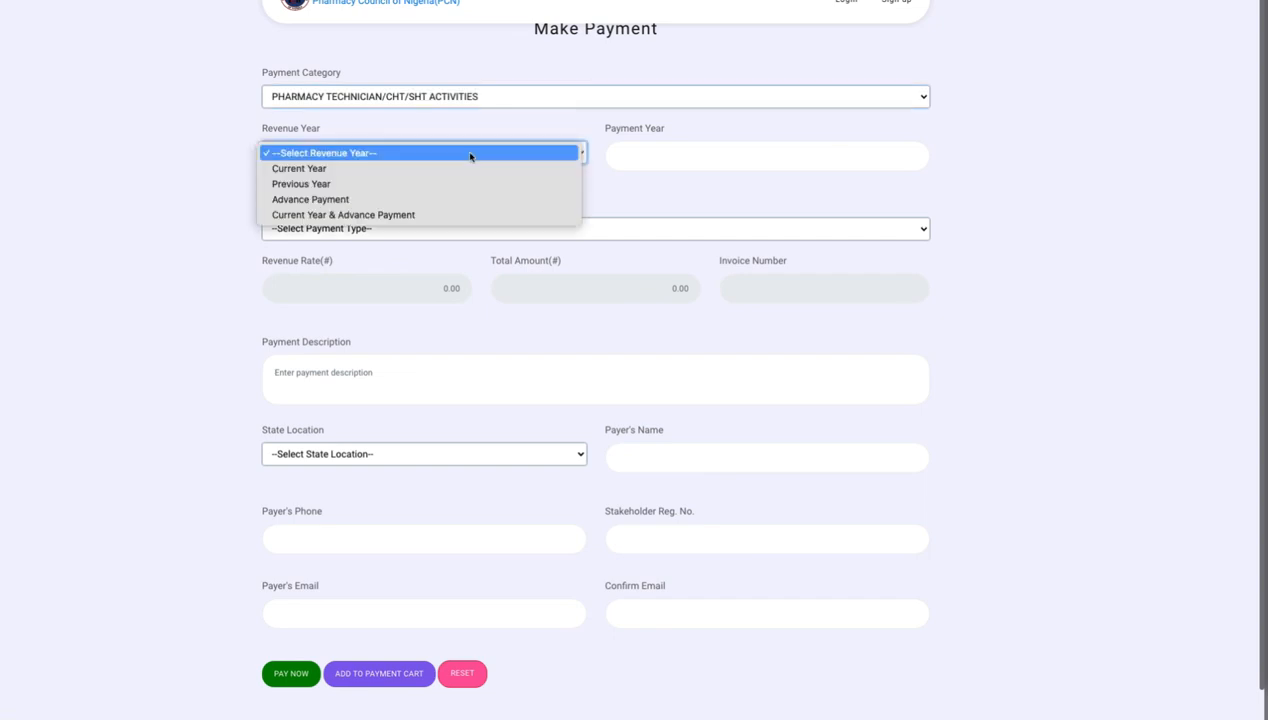
pyautogui.moveTo(340, 183)
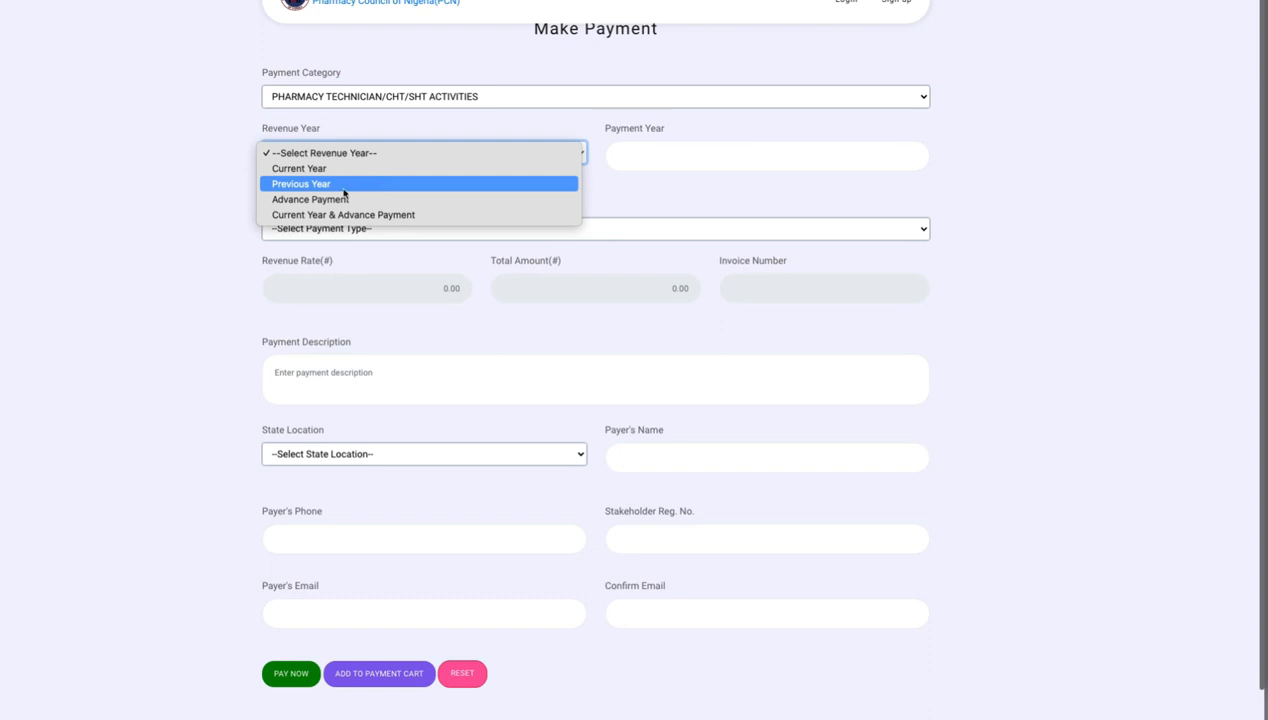
pyautogui.moveTo(330, 199)
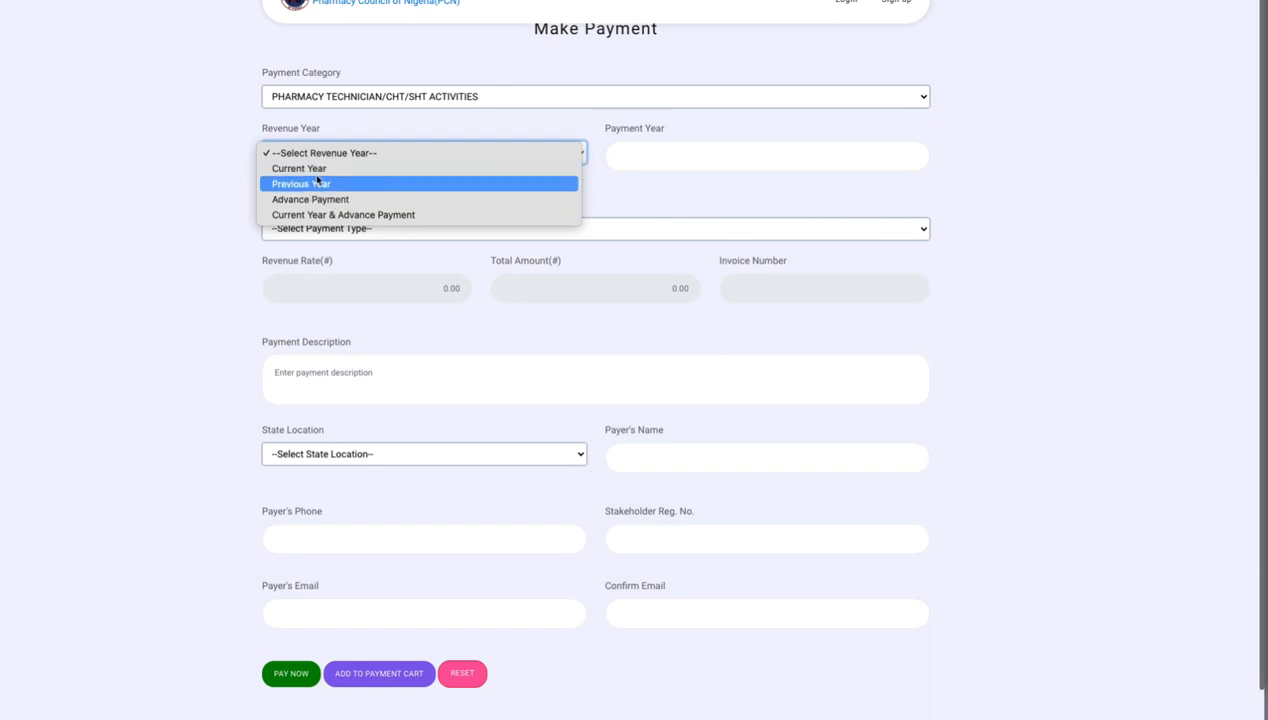
pyautogui.click(299, 168)
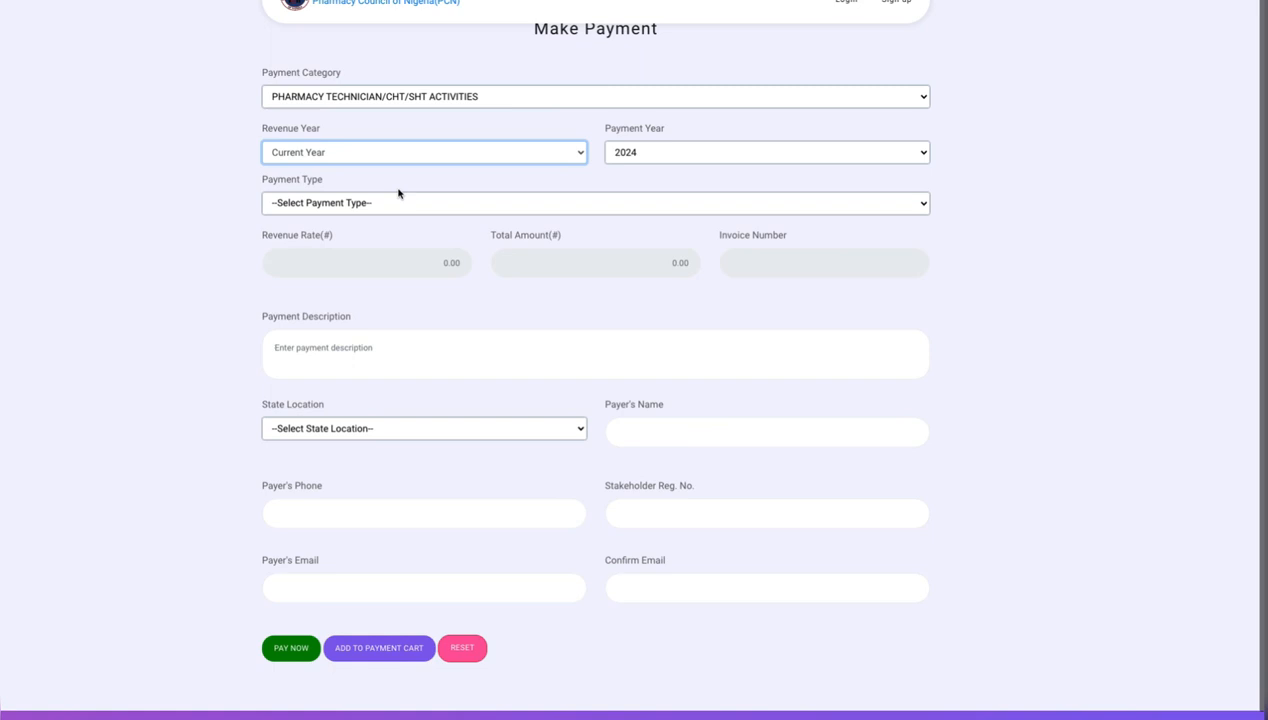
pyautogui.moveTo(383, 203)
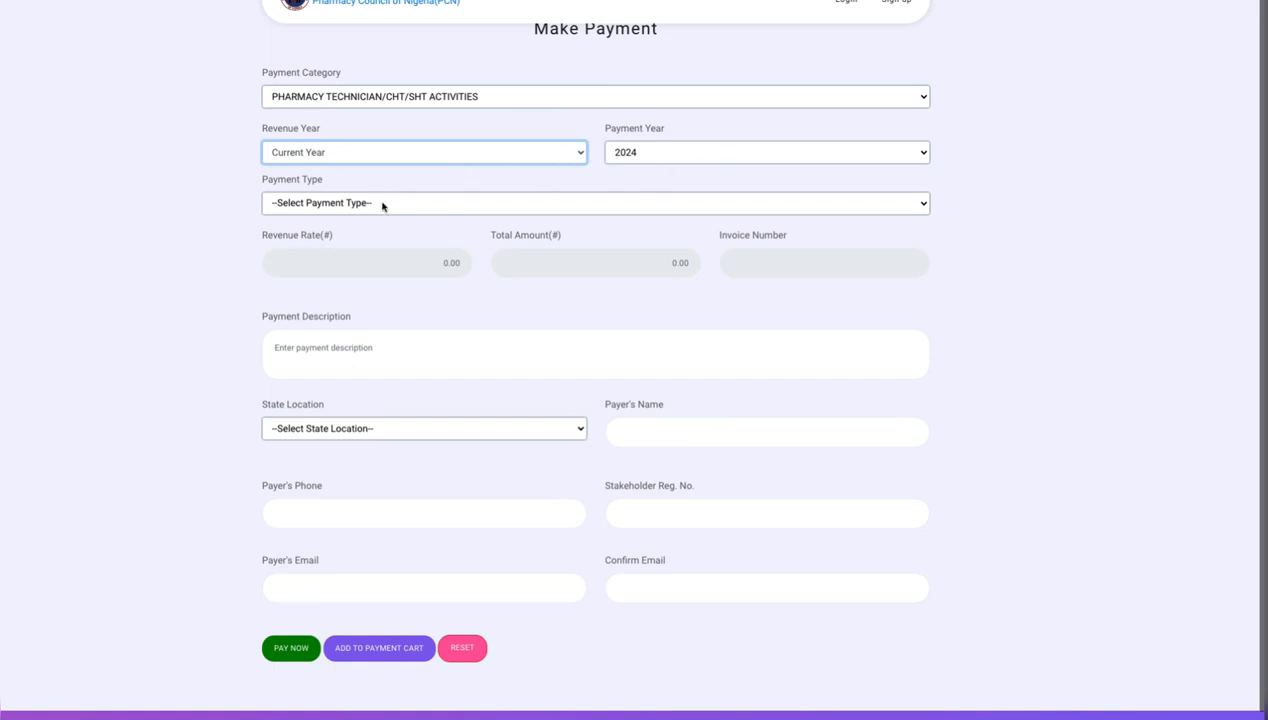
pyautogui.click(595, 203)
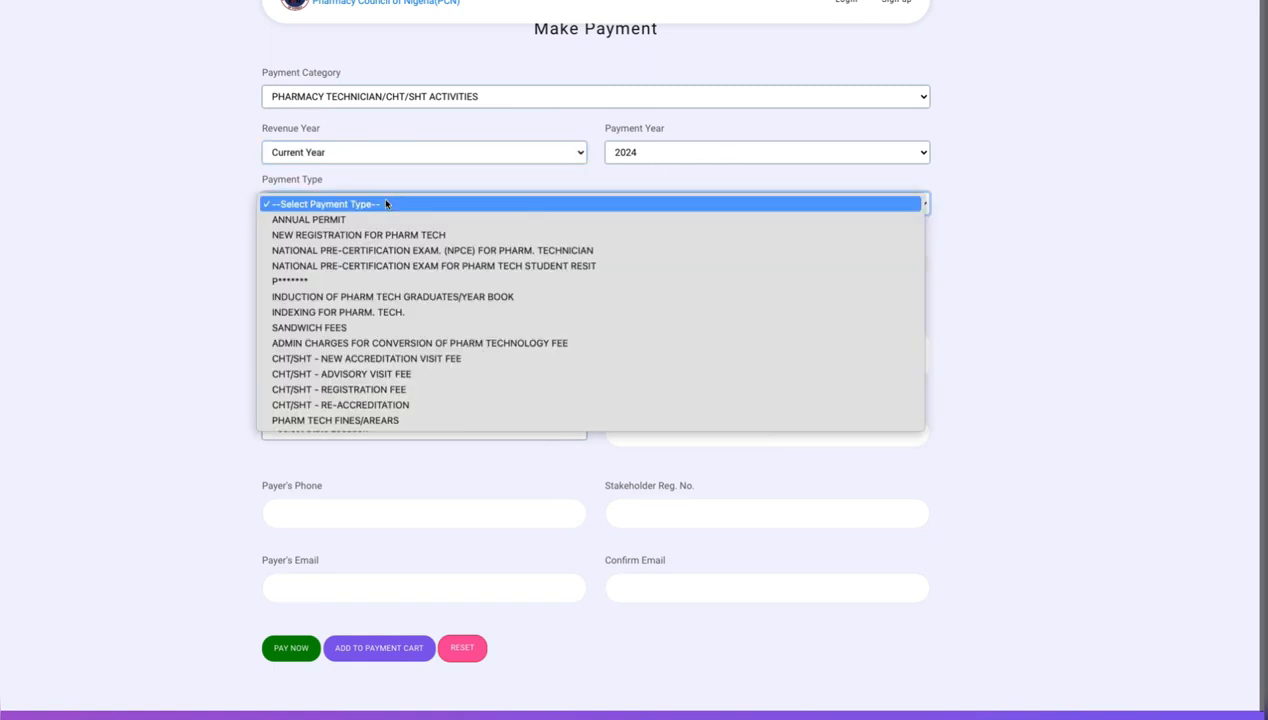
pyautogui.moveTo(380, 265)
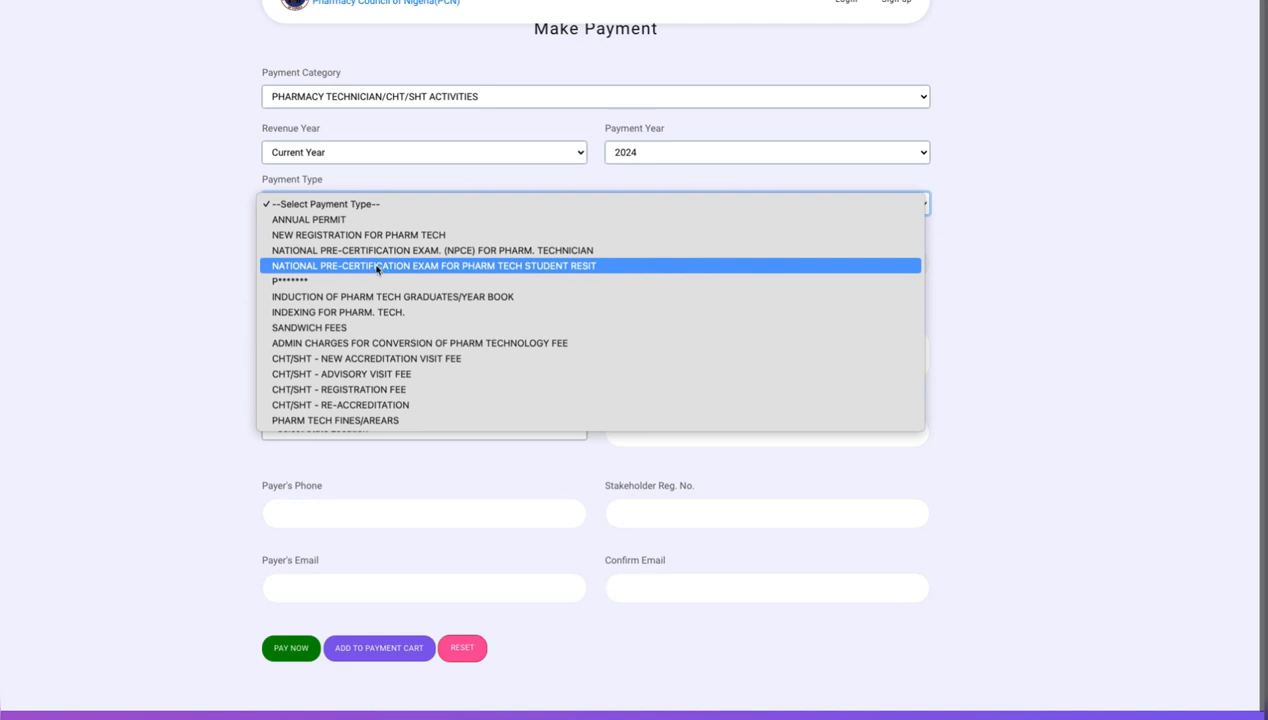
pyautogui.click(324, 203)
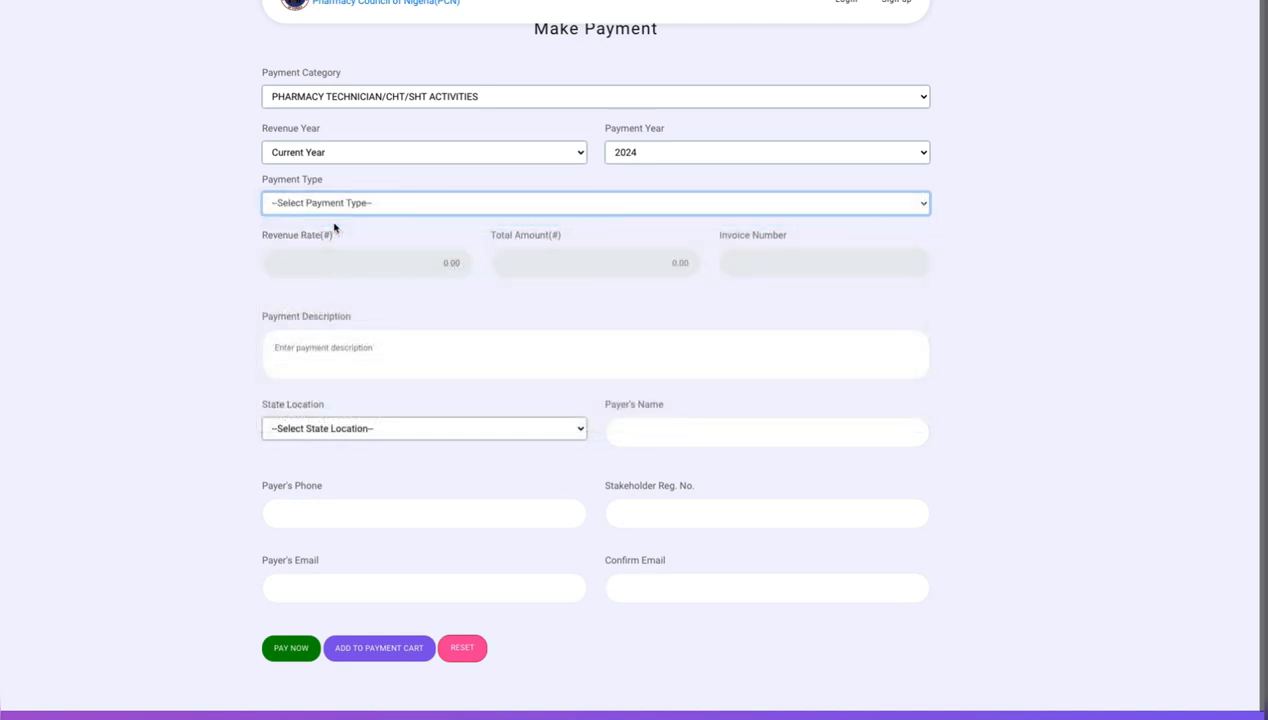
pyautogui.click(595, 203)
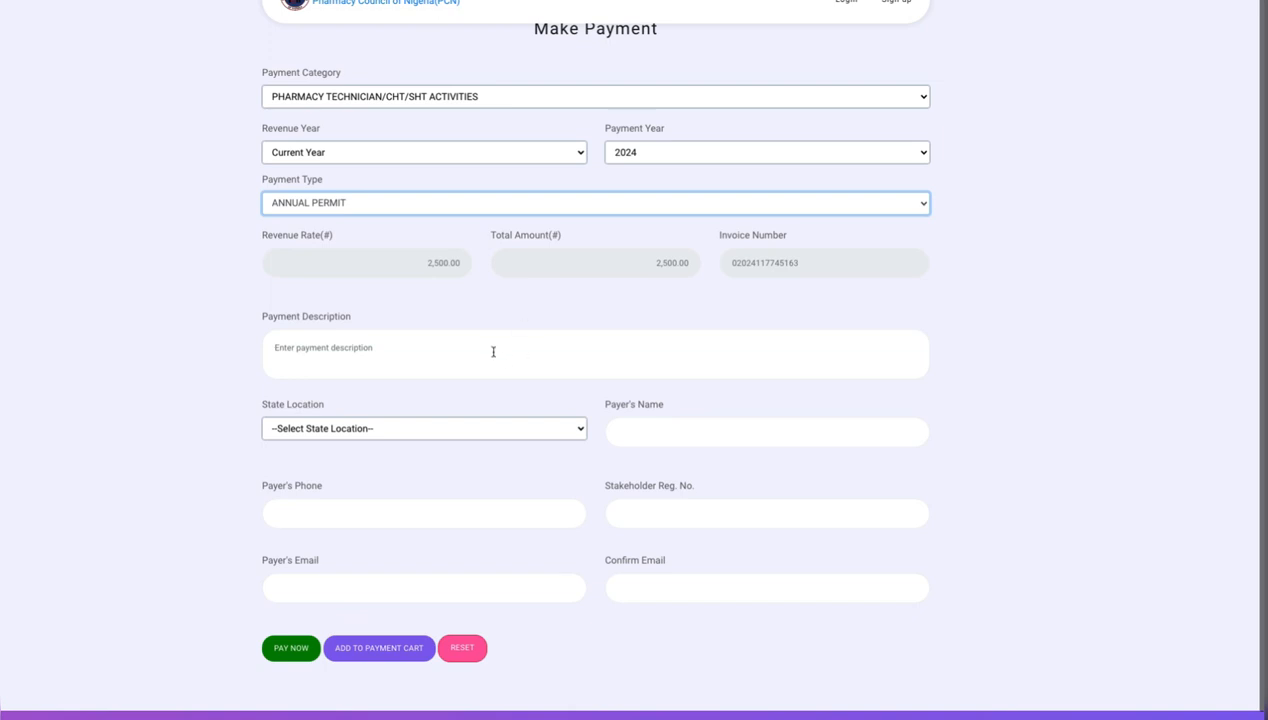
# Enter the payment description "Annual permit as a pharmacy technician", fixing 'pharmcy' via the spelling suggestion
pyautogui.click(493, 353)
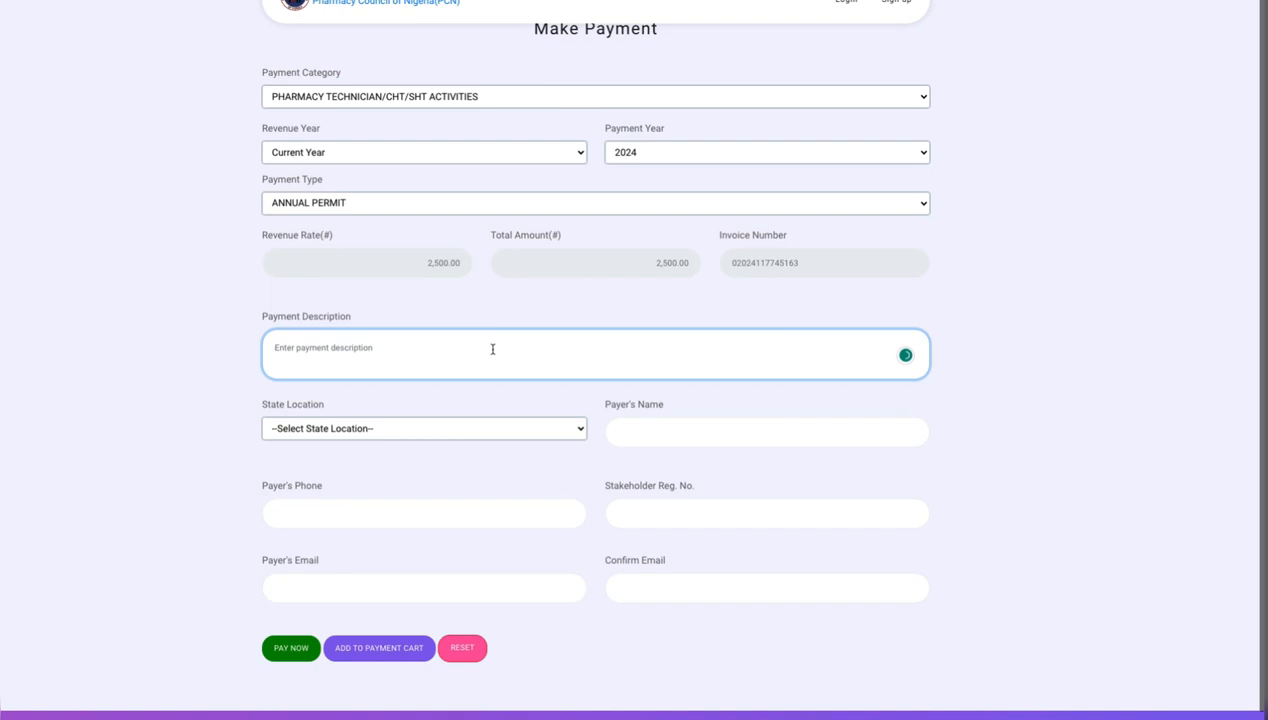
pyautogui.write('Annua')
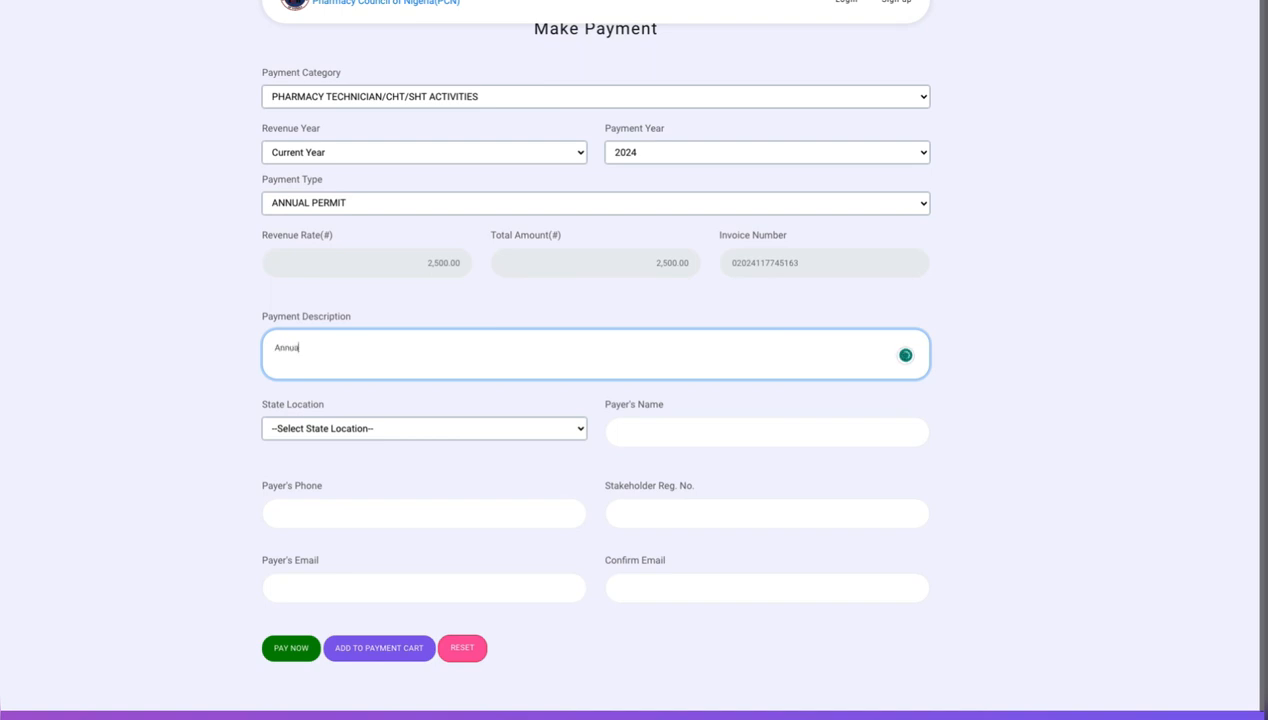
pyautogui.write('per')
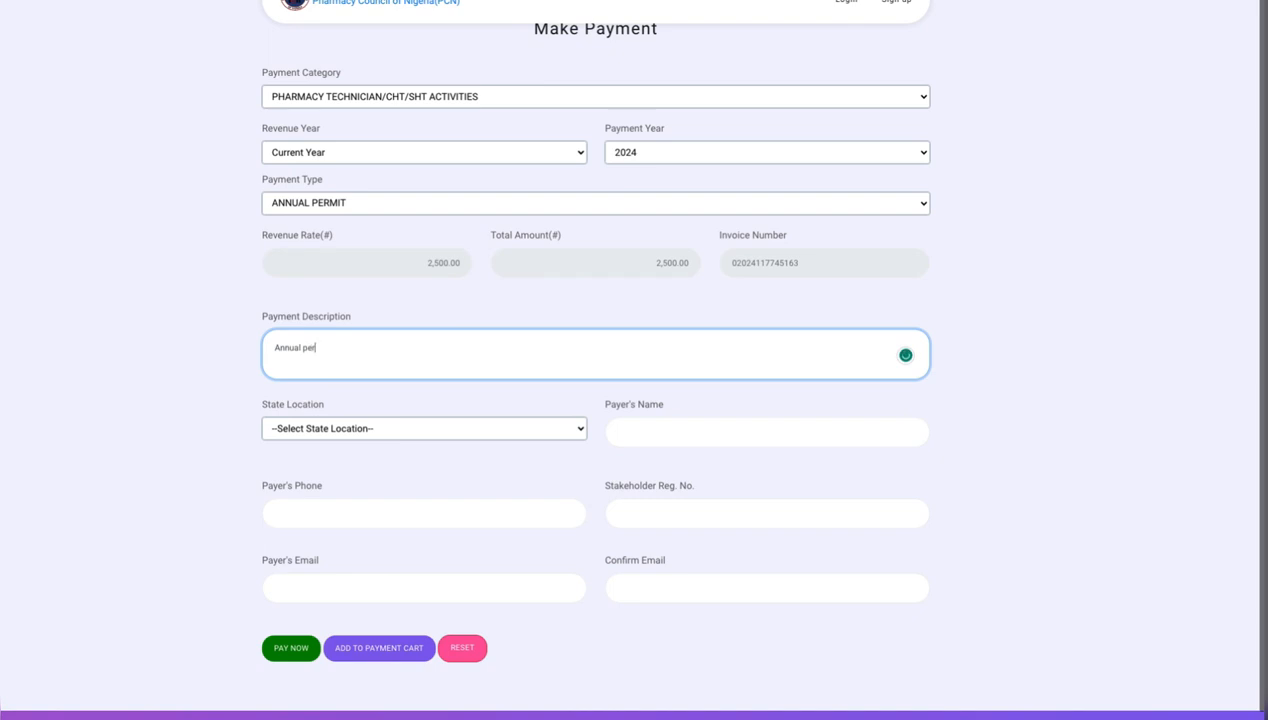
pyautogui.write('mit as')
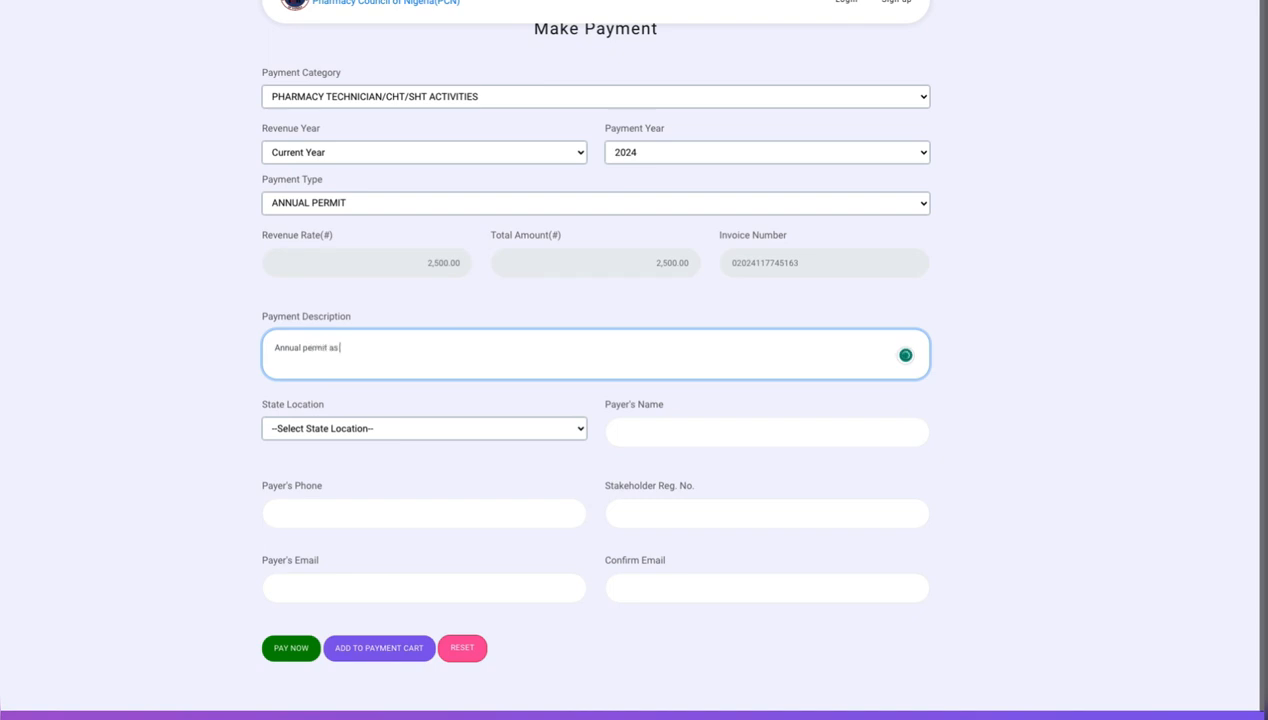
pyautogui.write('a pharmca')
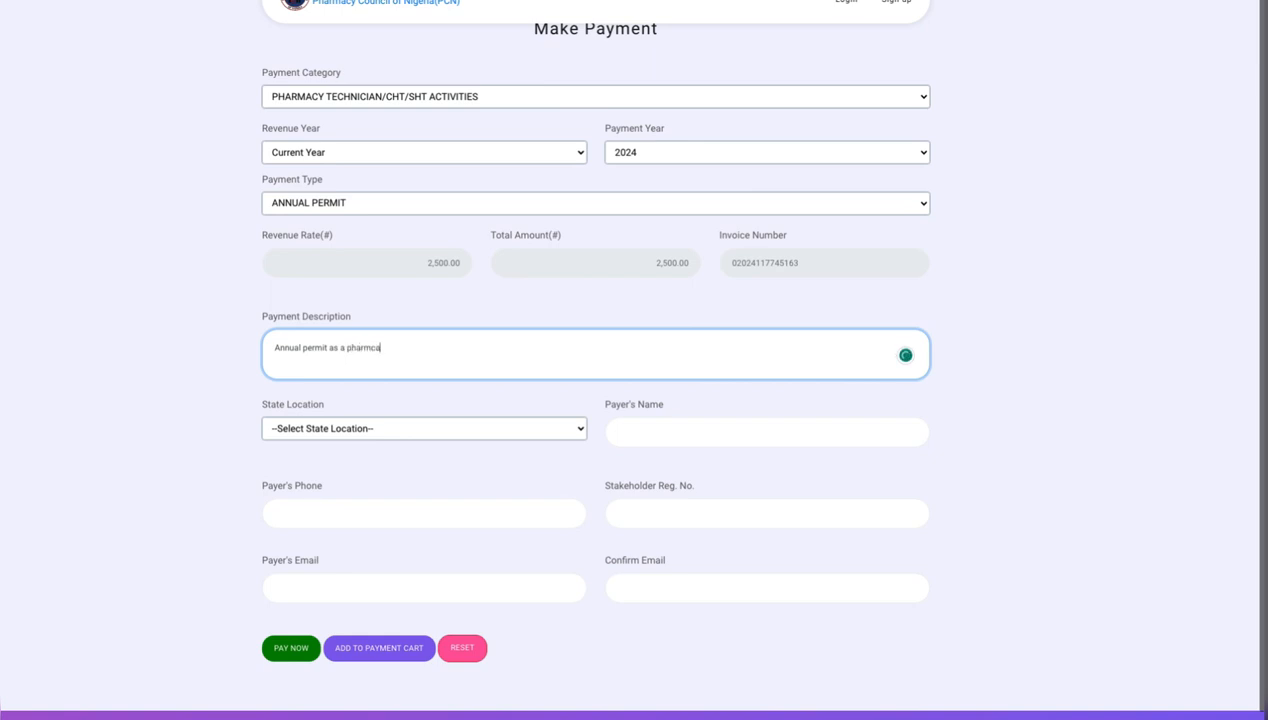
pyautogui.write('y')
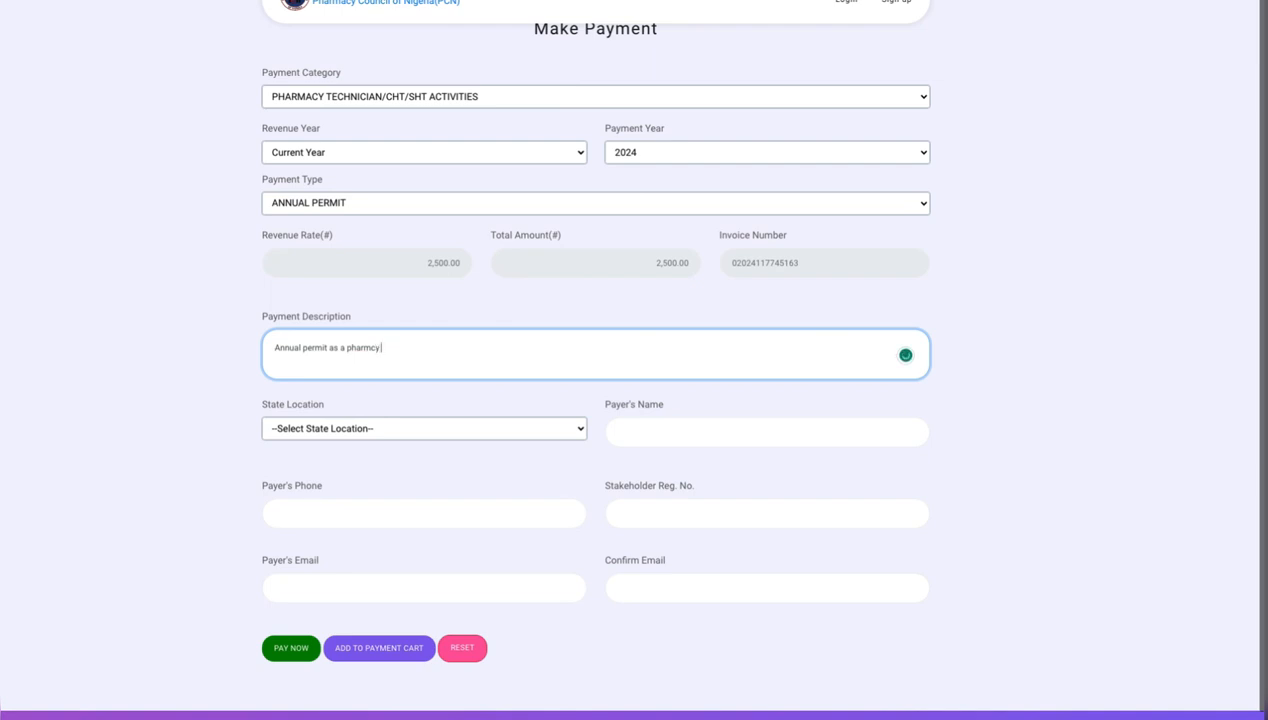
pyautogui.write('technicia')
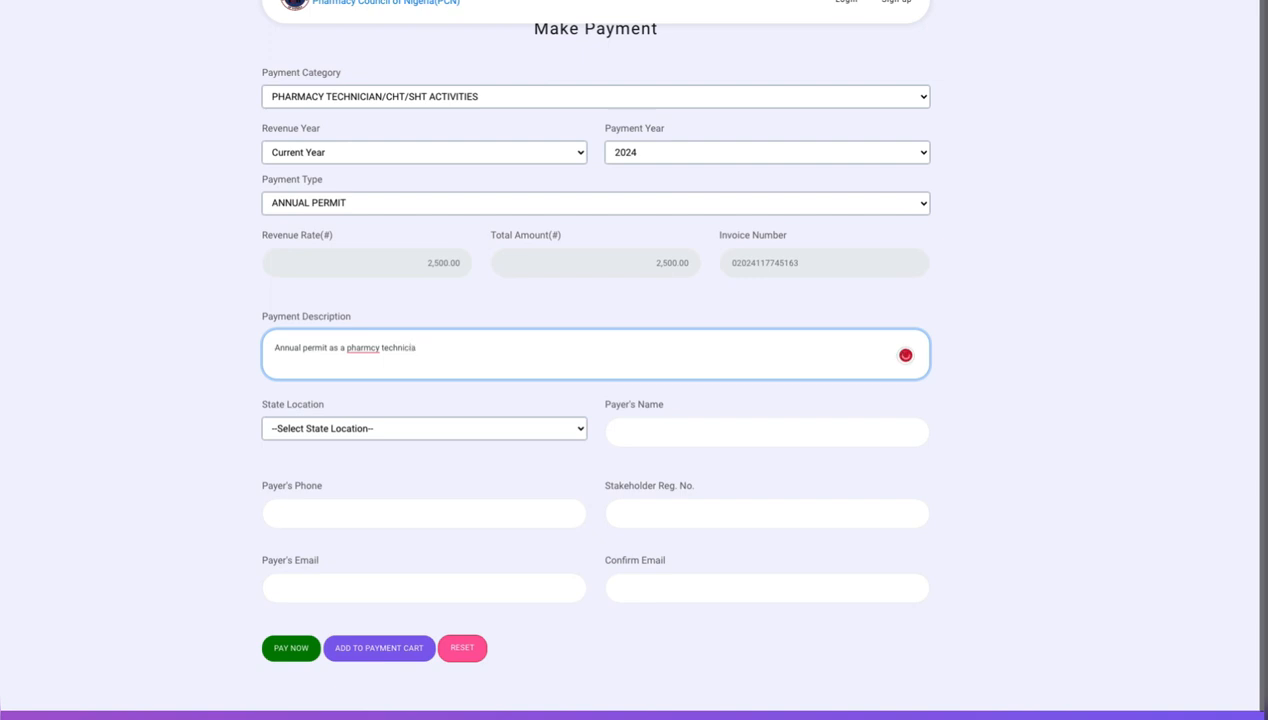
pyautogui.rightClick(363, 347)
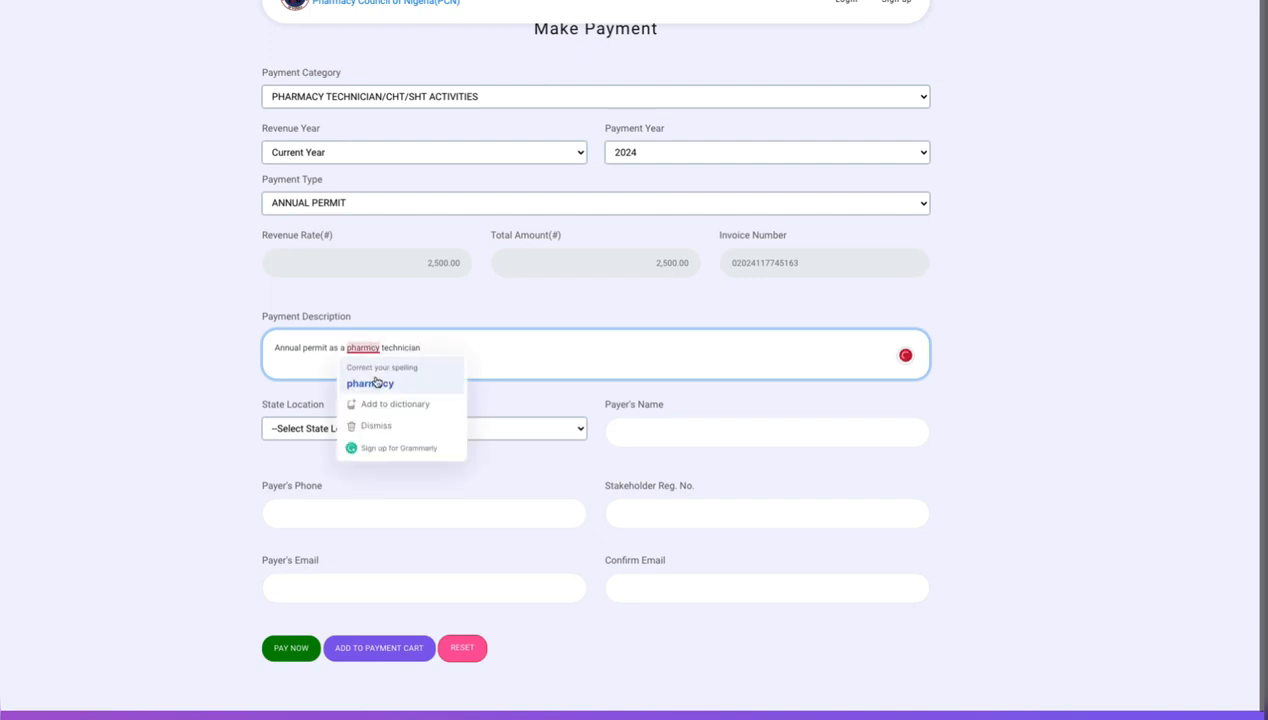
pyautogui.click(370, 383)
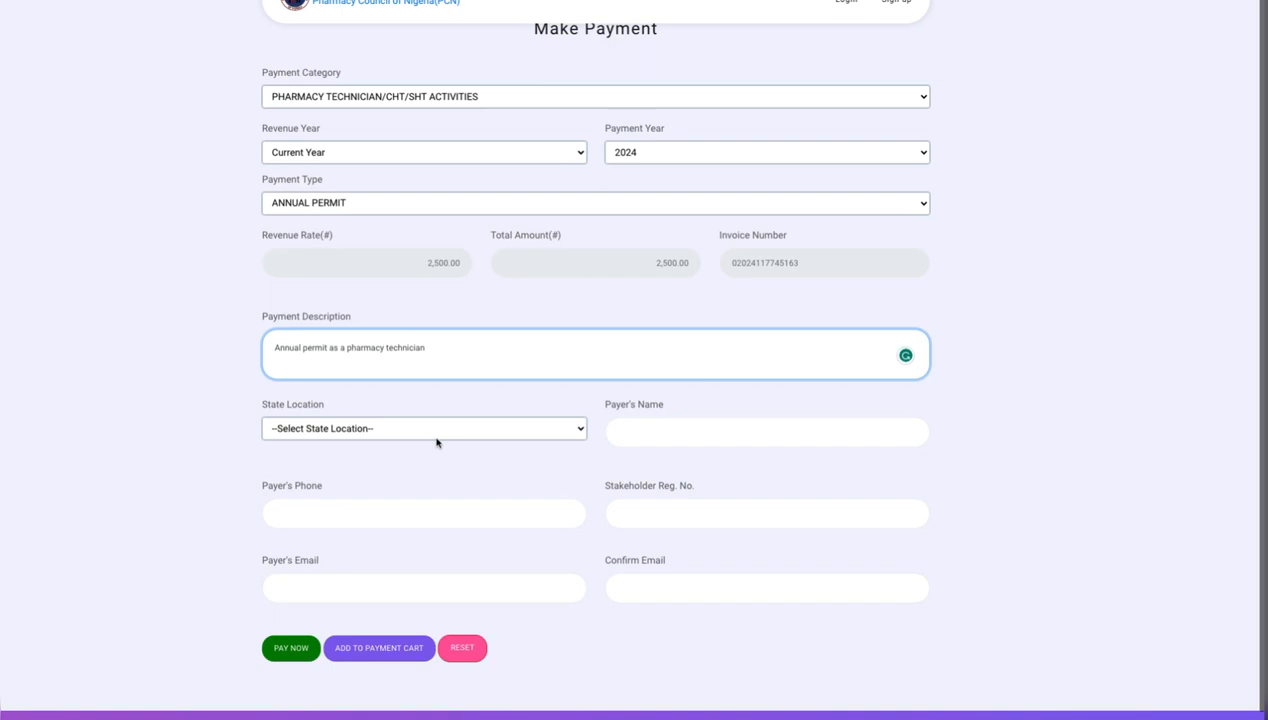
# Set state location to Lagos Zonal Office and attempt Pay Now, revealing the required payer fields
pyautogui.scroll(-3)
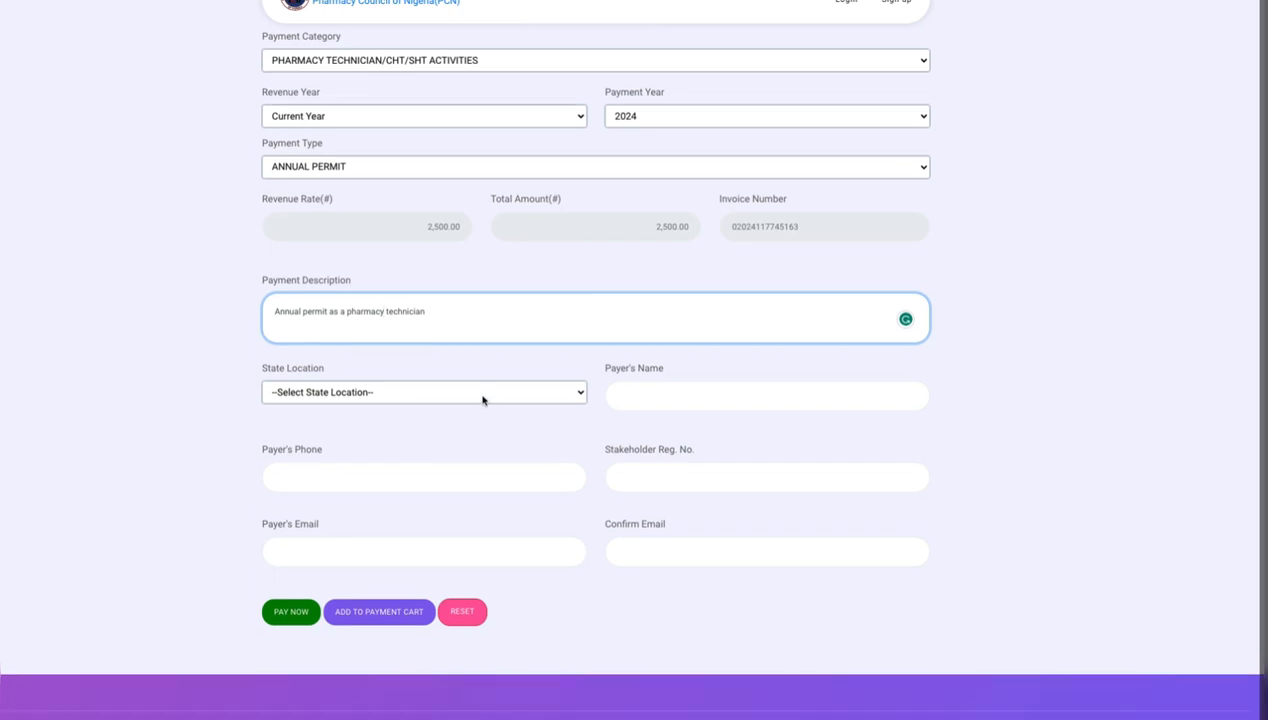
pyautogui.click(423, 391)
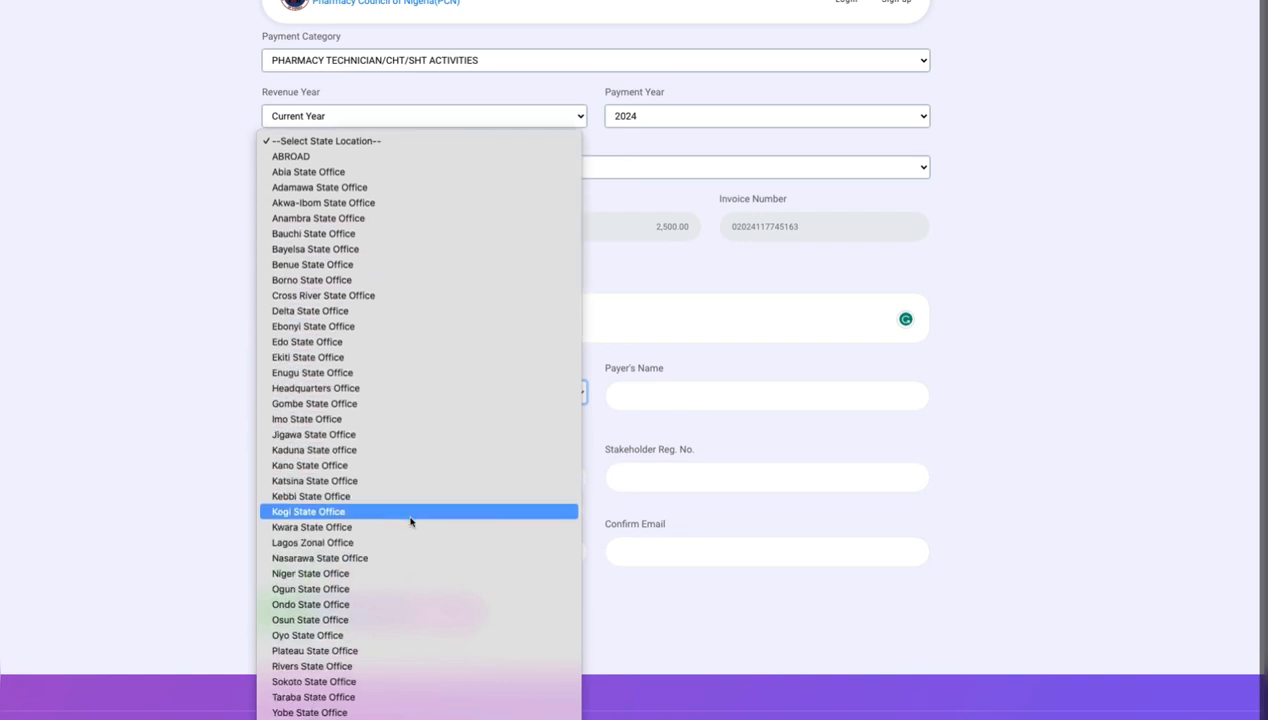
pyautogui.moveTo(407, 542)
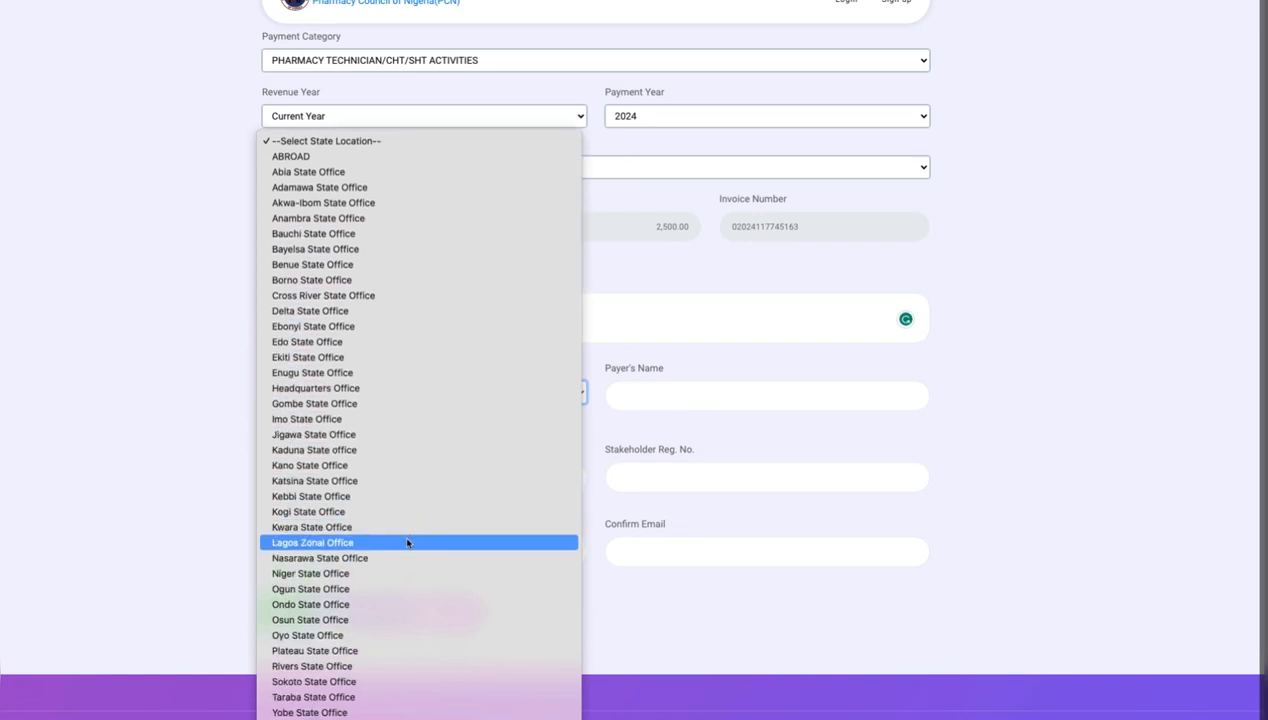
pyautogui.moveTo(347, 548)
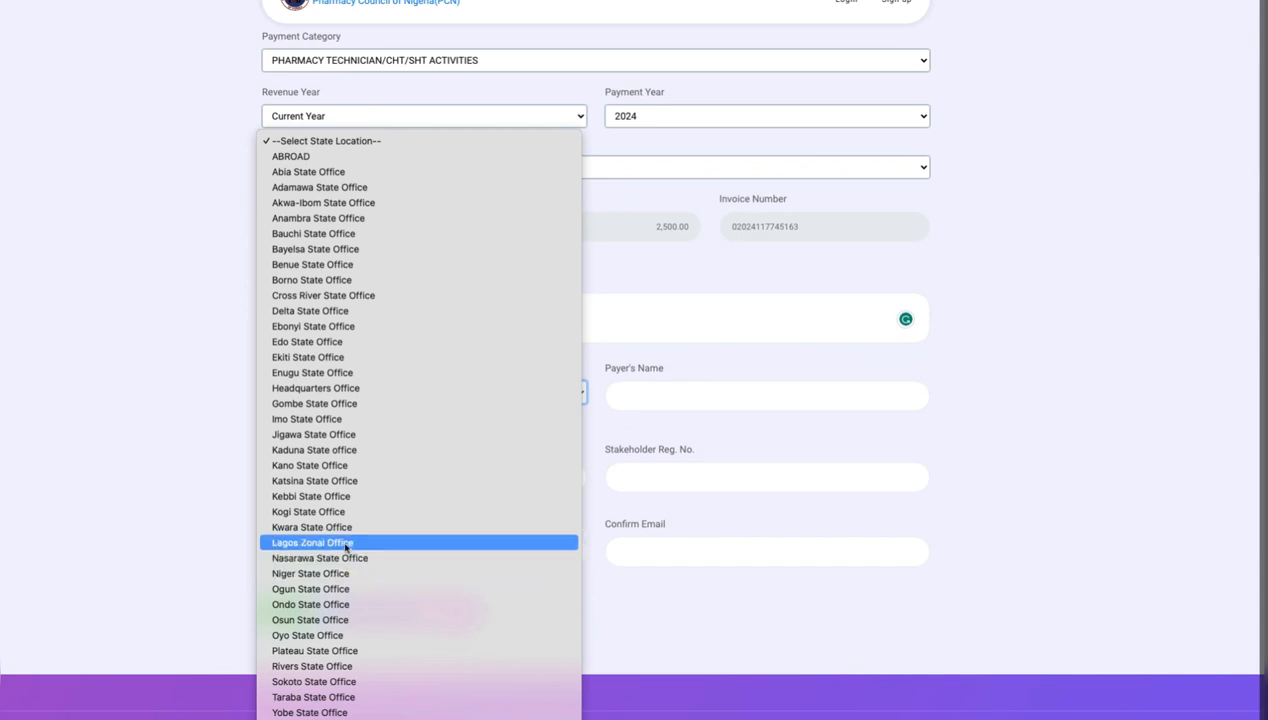
pyautogui.moveTo(362, 551)
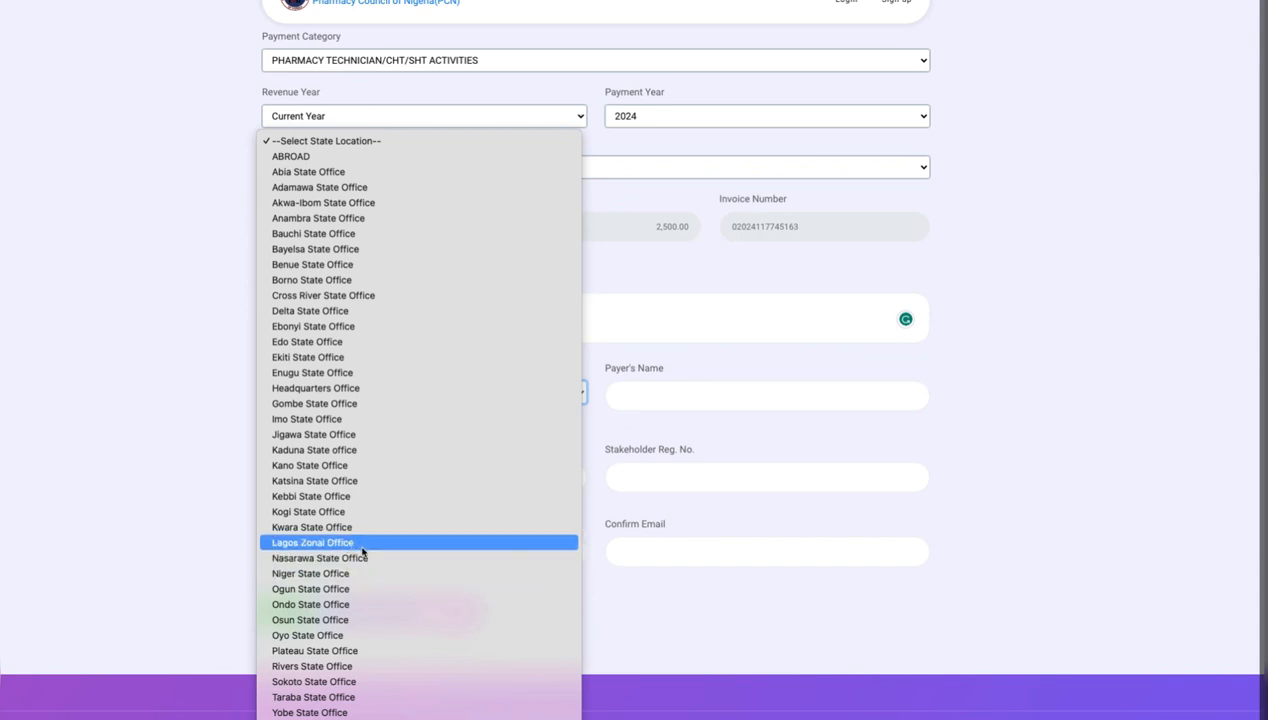
pyautogui.click(312, 542)
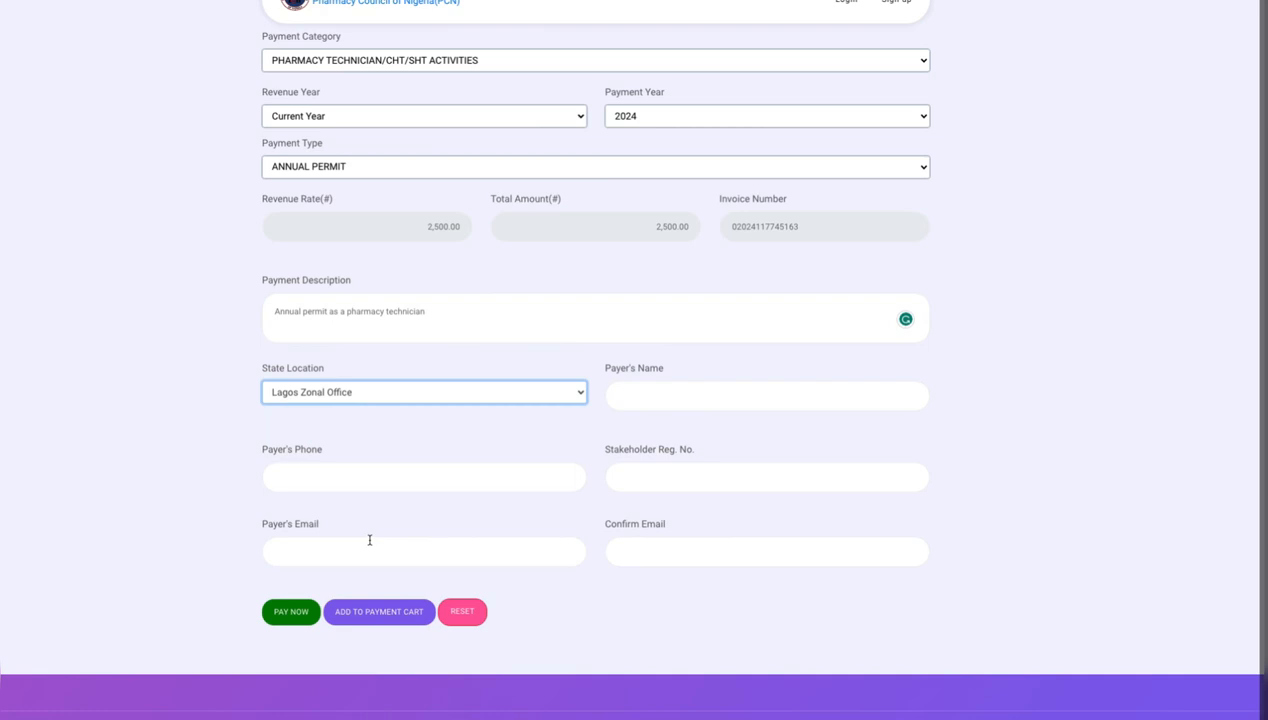
pyautogui.moveTo(414, 411)
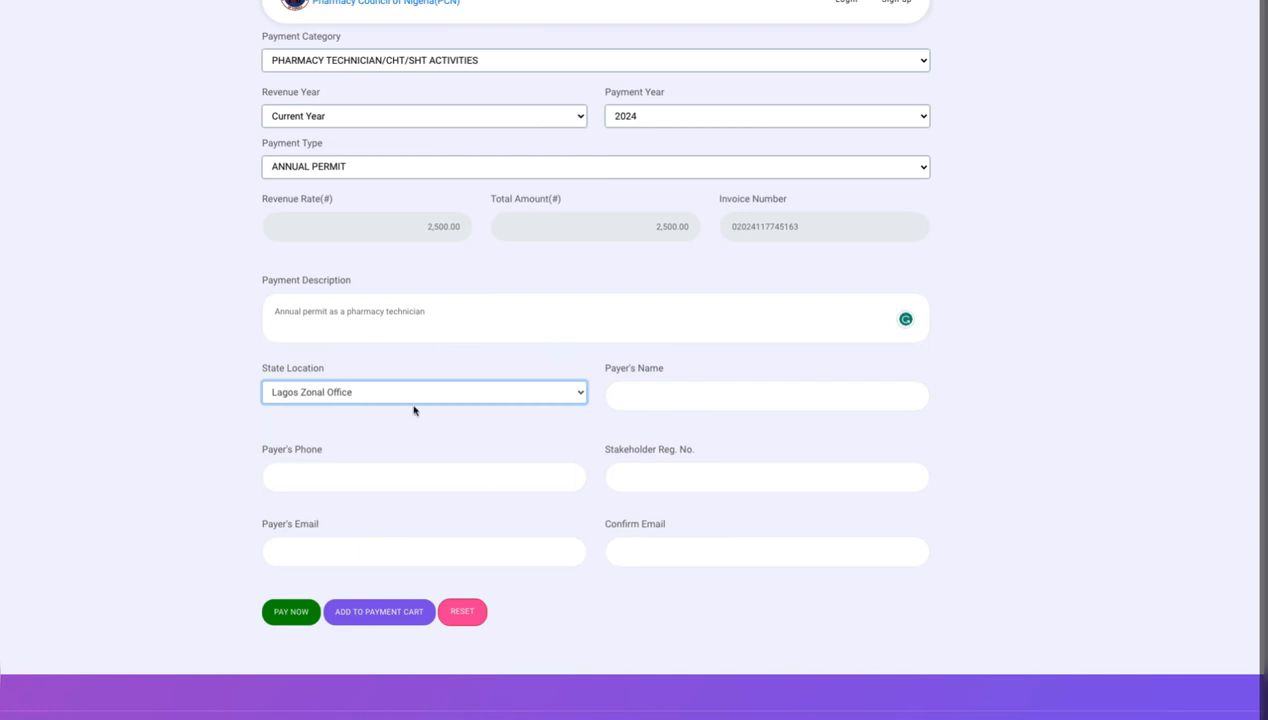
pyautogui.click(765, 395)
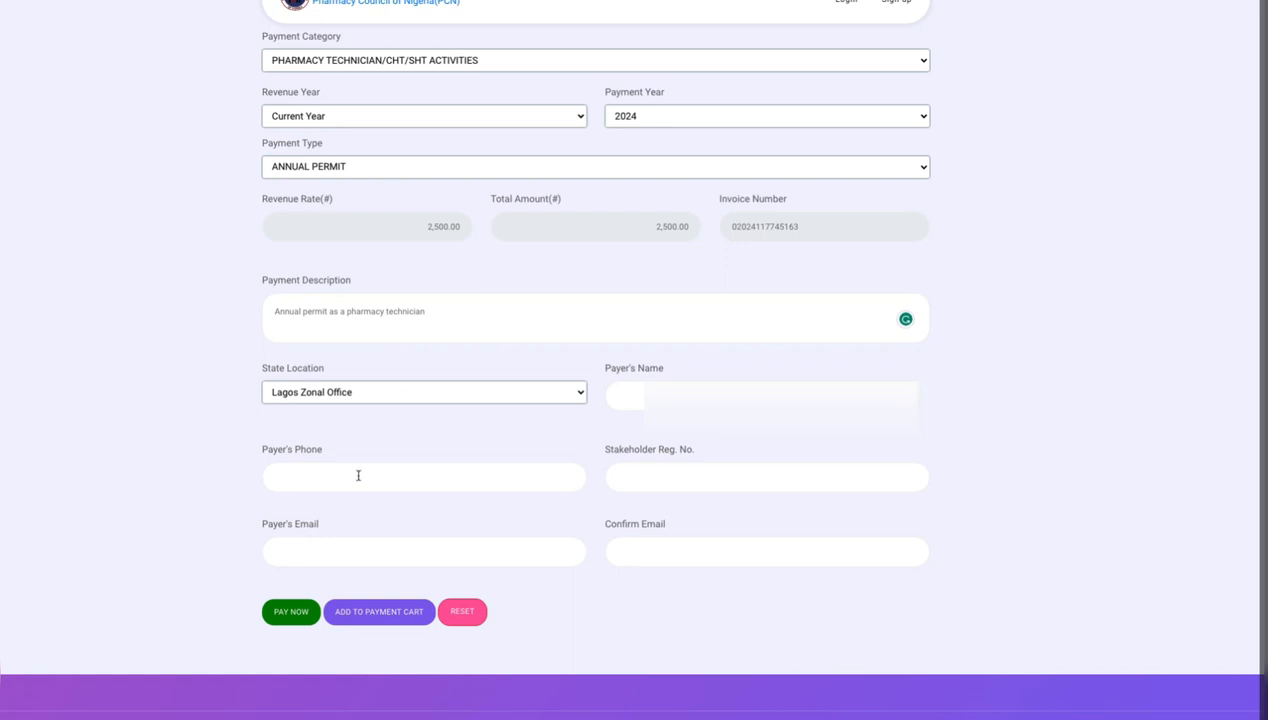
pyautogui.moveTo(657, 503)
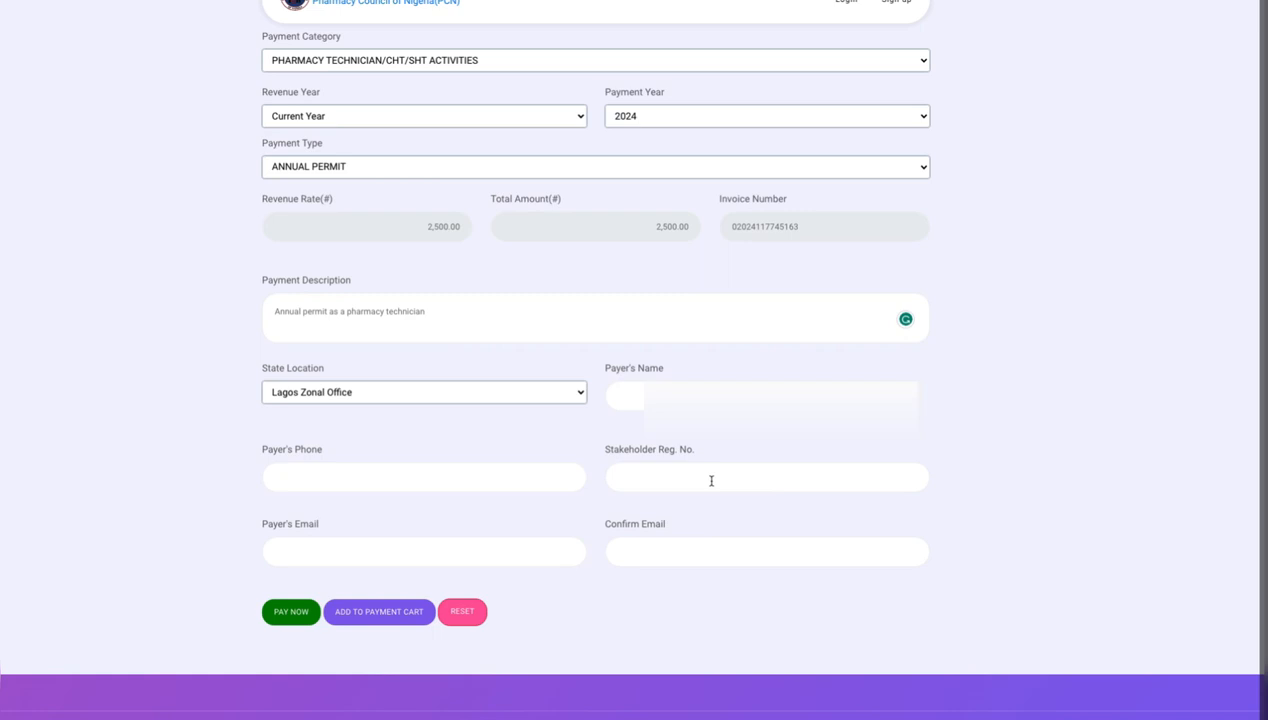
pyautogui.moveTo(740, 486)
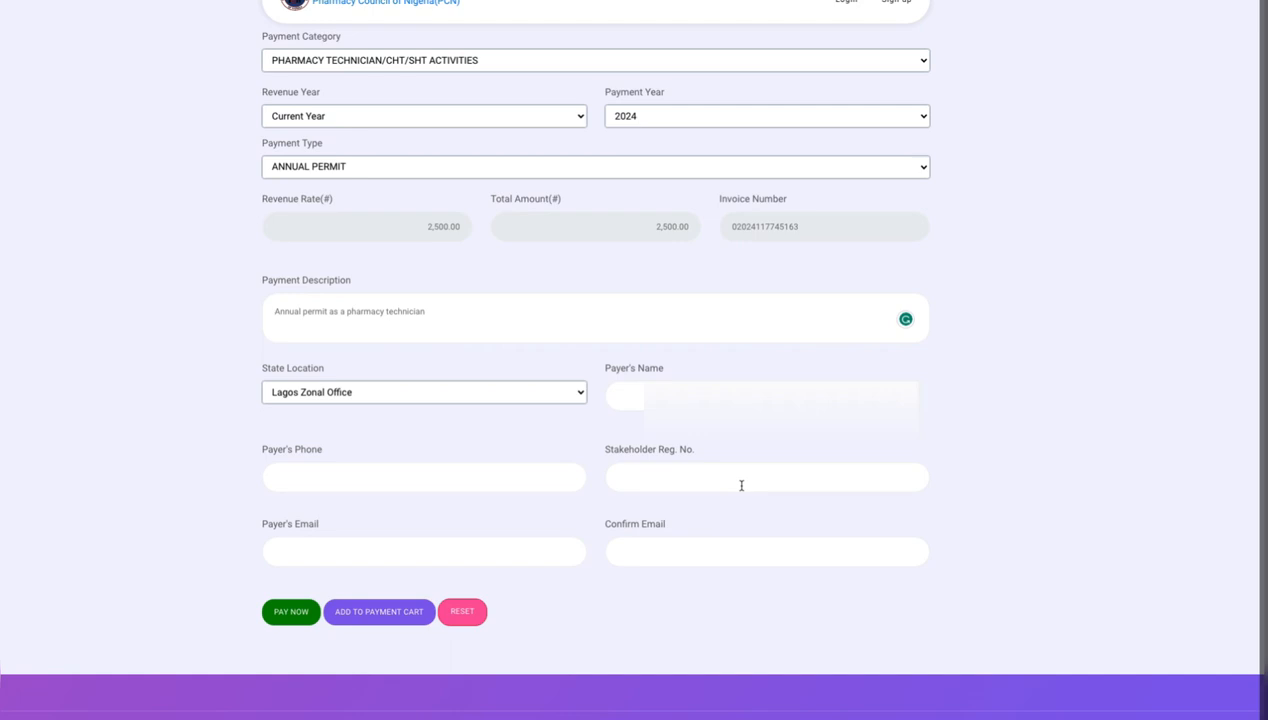
pyautogui.moveTo(707, 485)
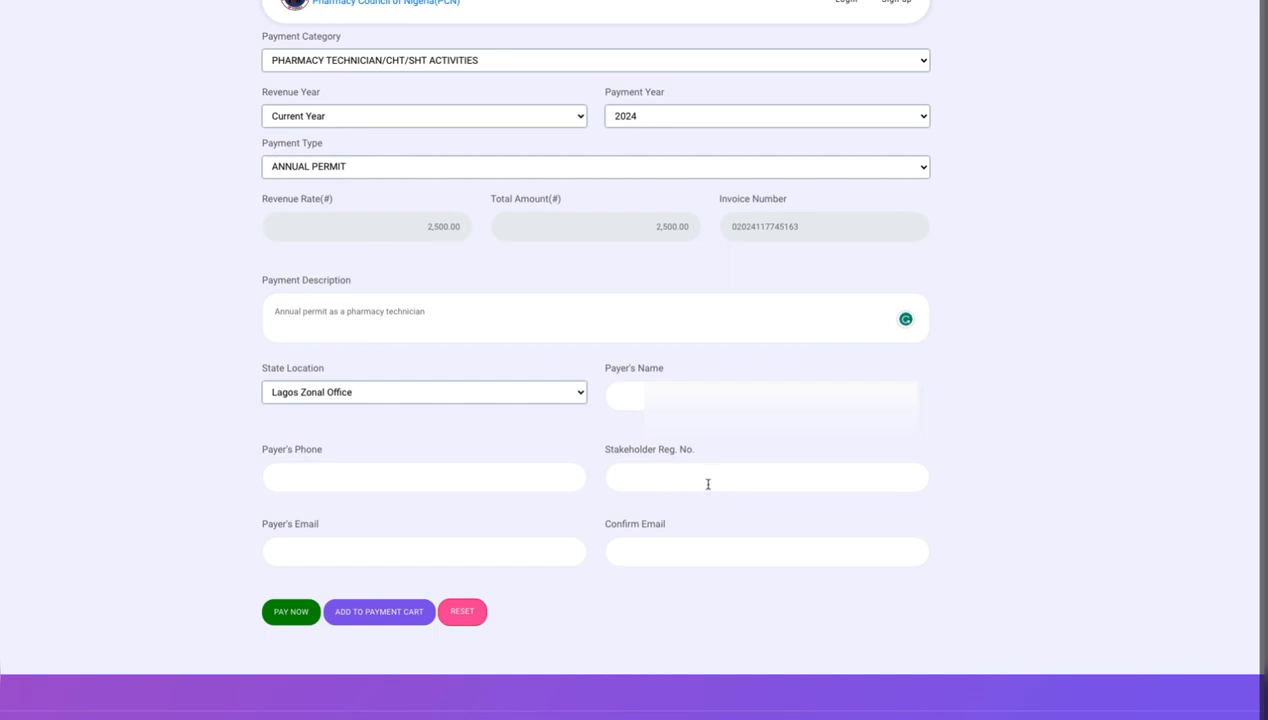
pyautogui.moveTo(535, 608)
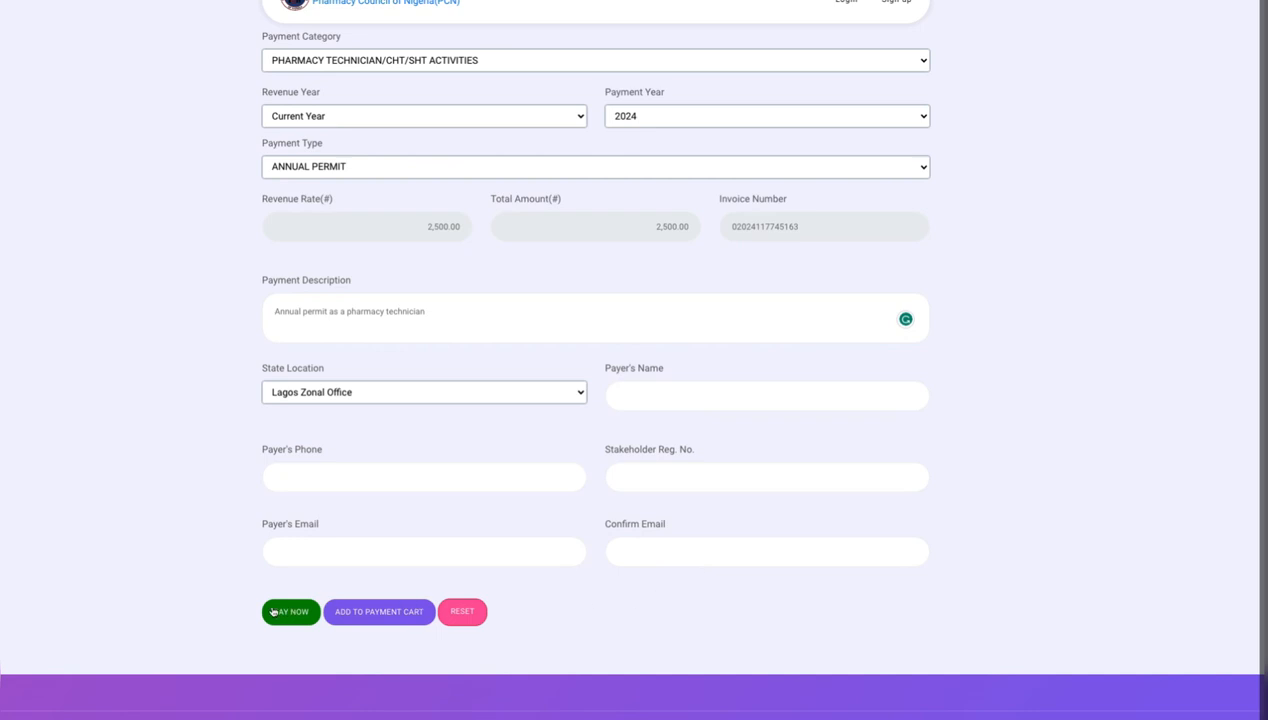
pyautogui.click(290, 611)
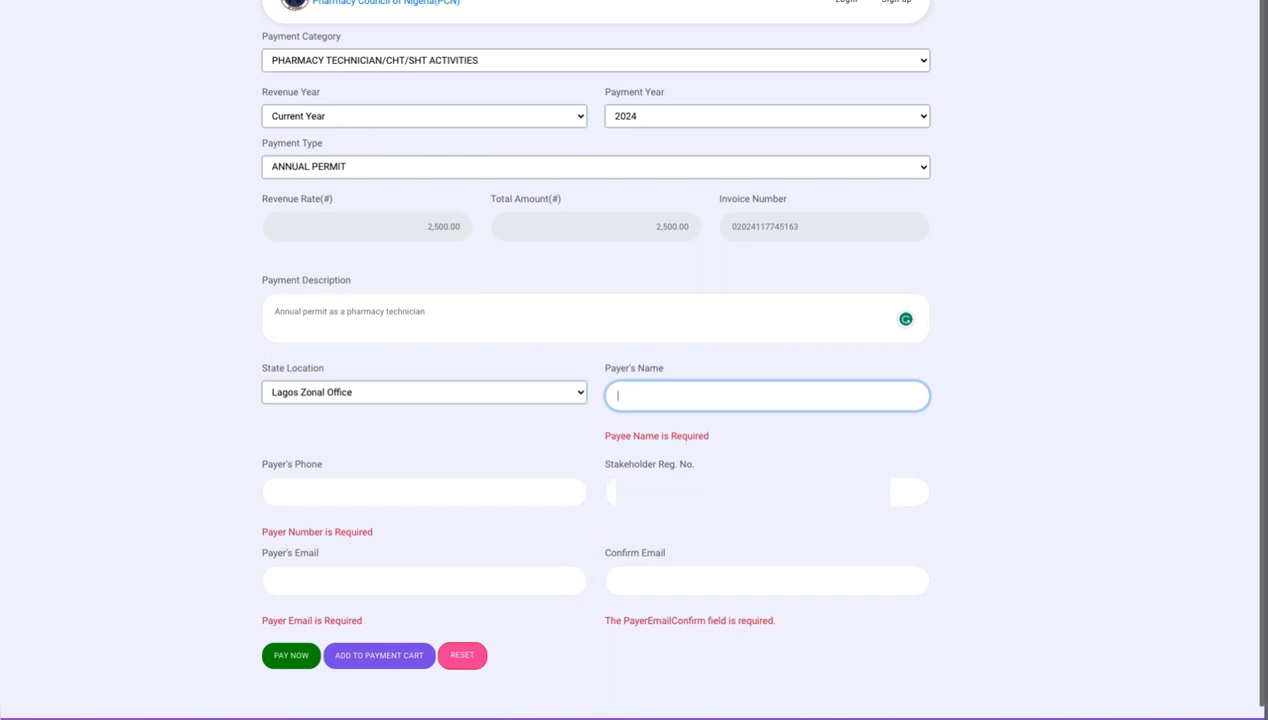
# Enter the payer's name and move on to the payer's phone field
pyautogui.write('mu')
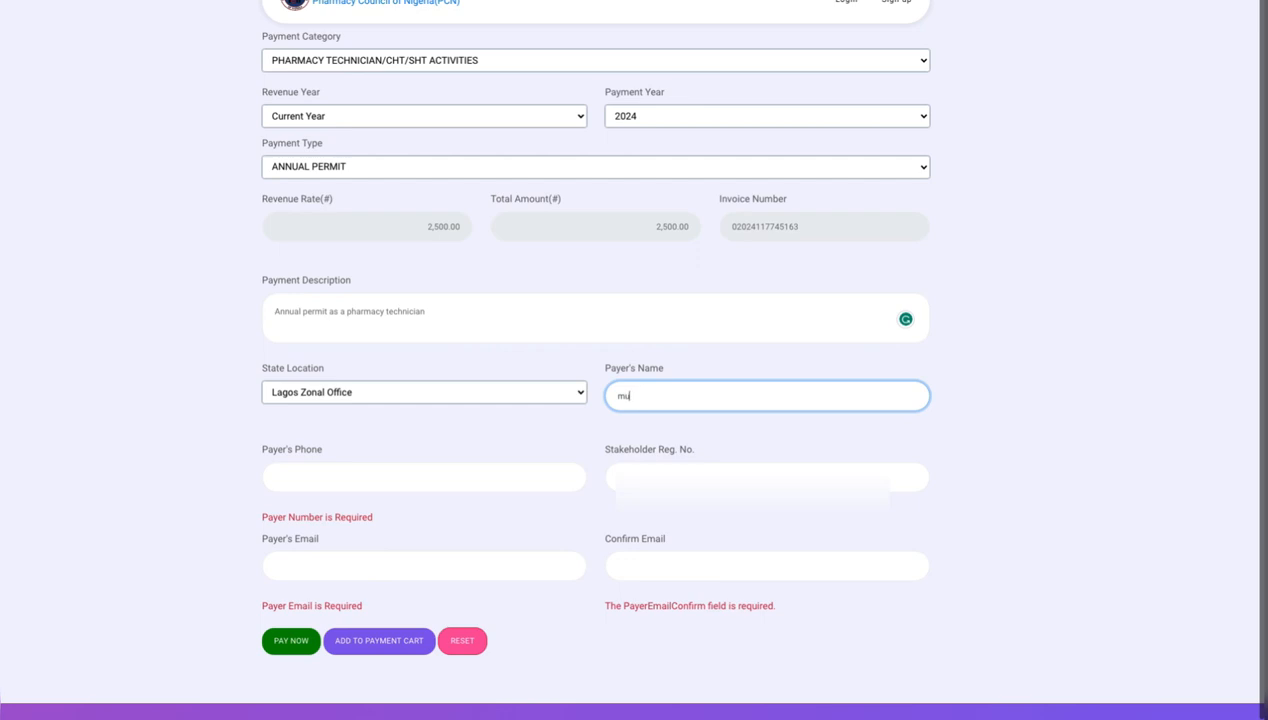
pyautogui.write('si')
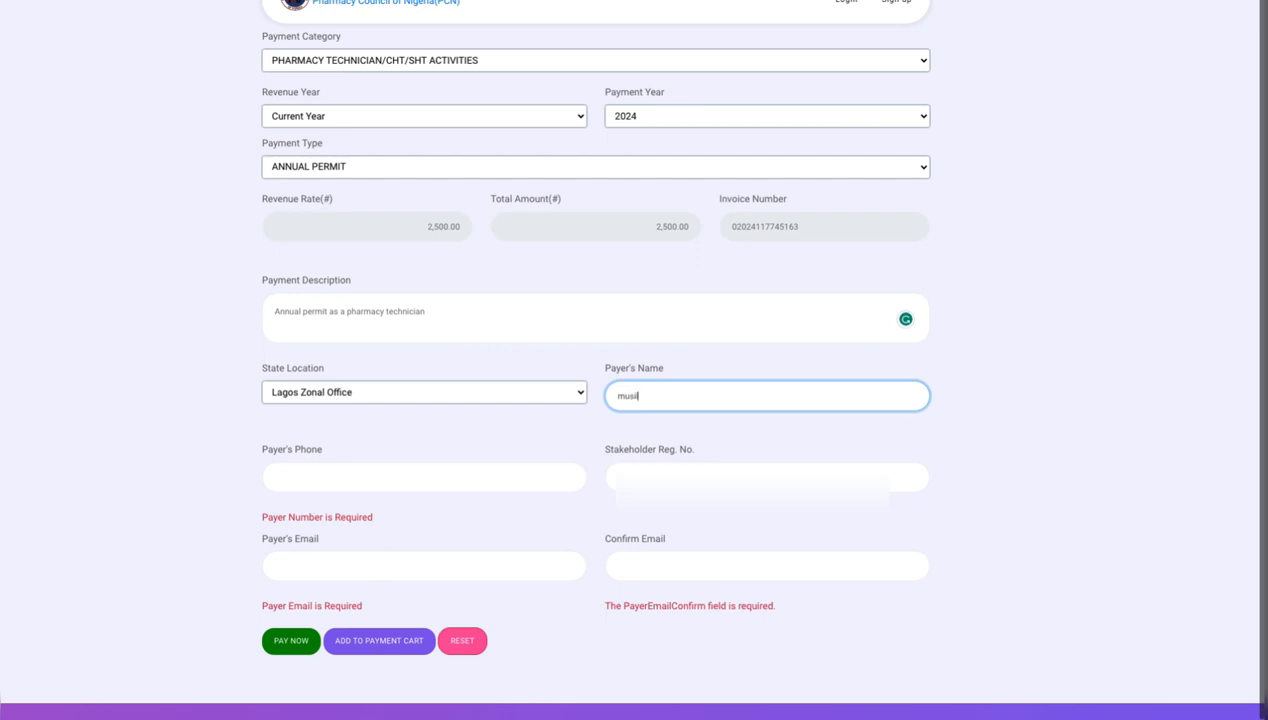
pyautogui.write('iu')
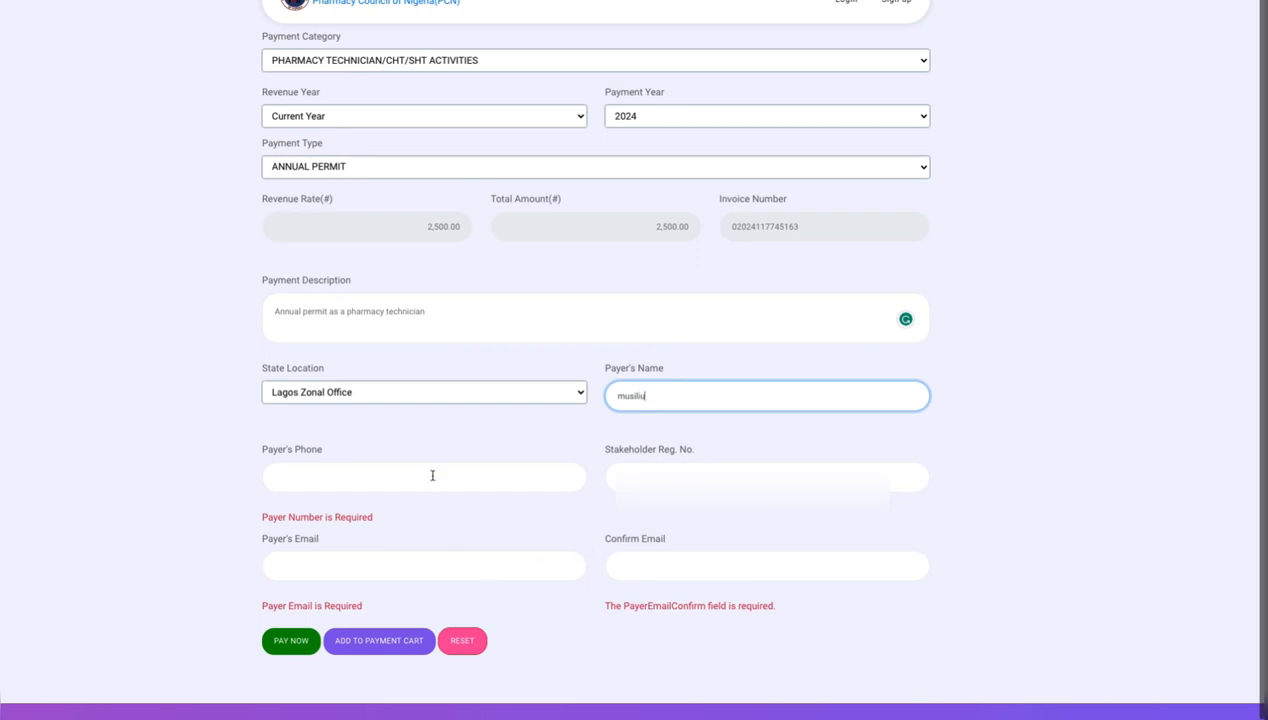
pyautogui.click(423, 476)
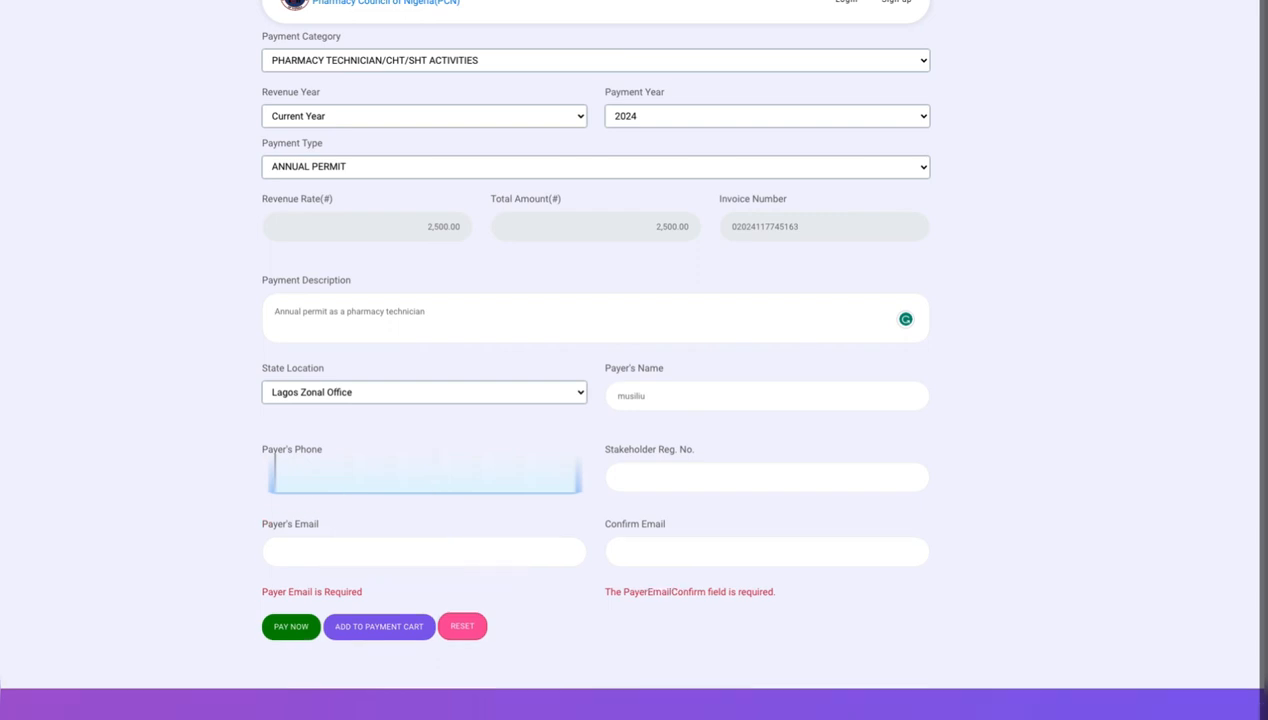
# Fill in the payer's phone number and move to the payer's email field
pyautogui.click(423, 475)
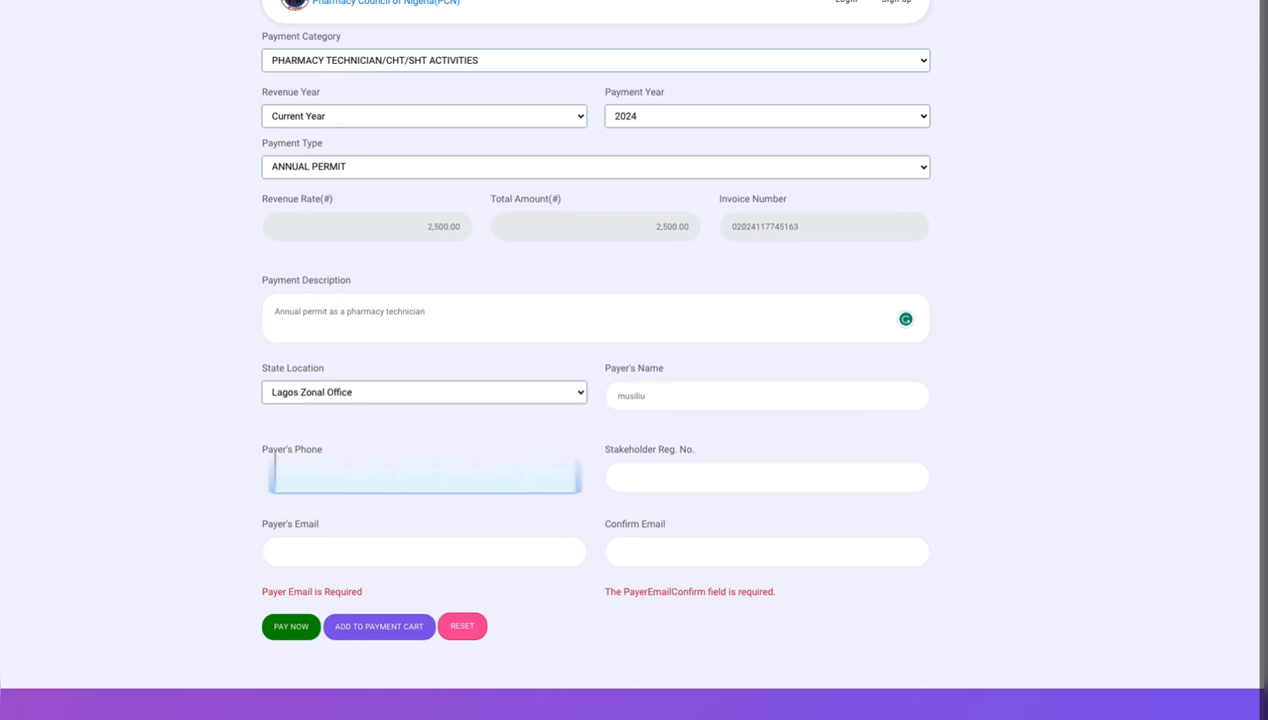
pyautogui.moveTo(532, 512)
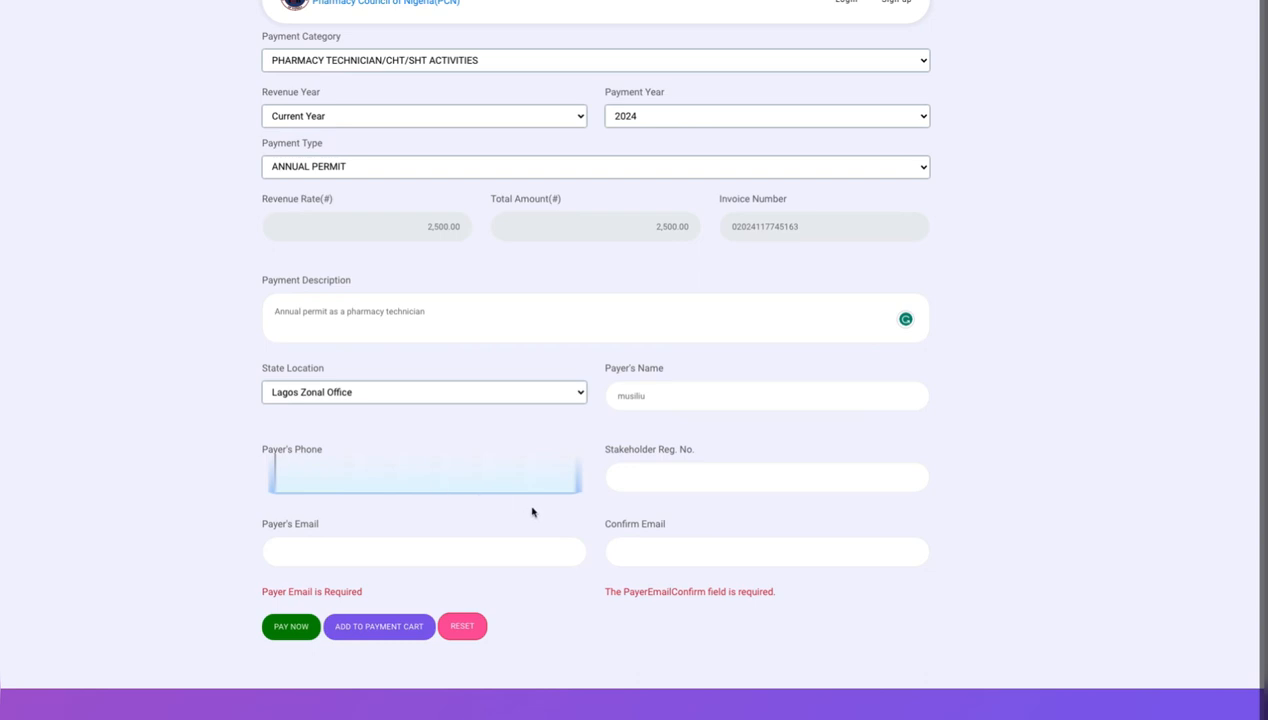
pyautogui.click(766, 477)
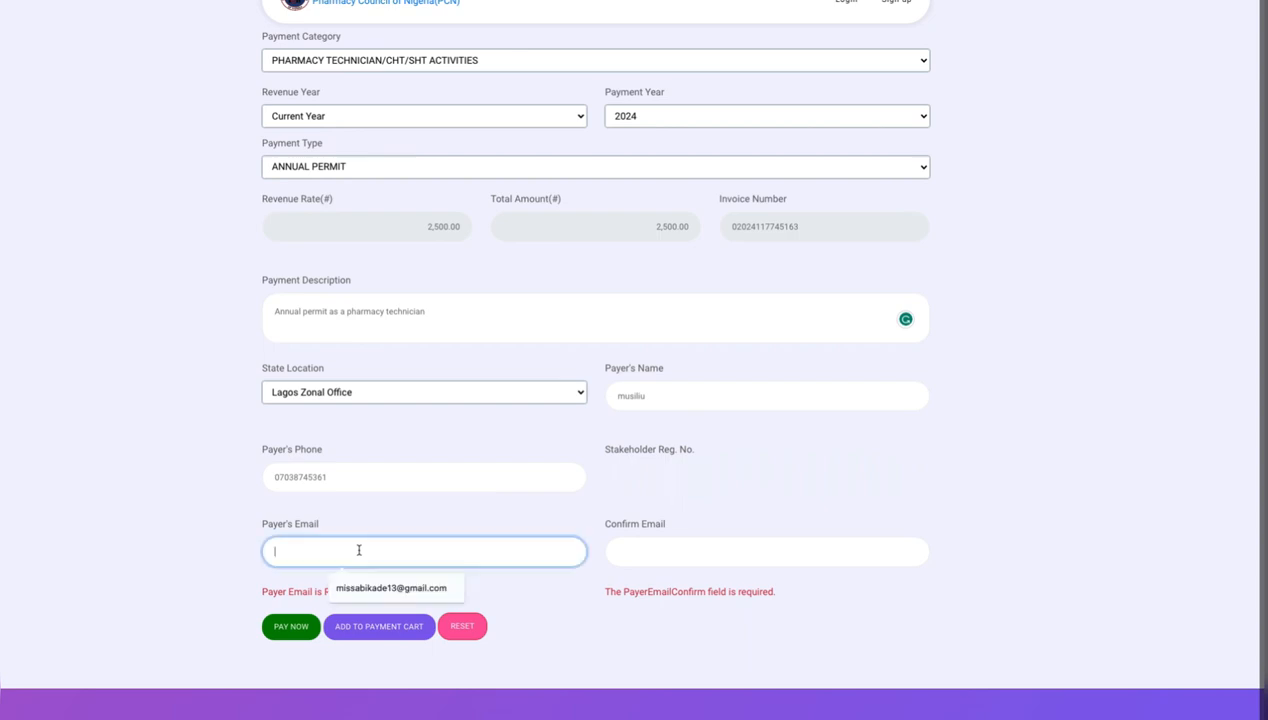
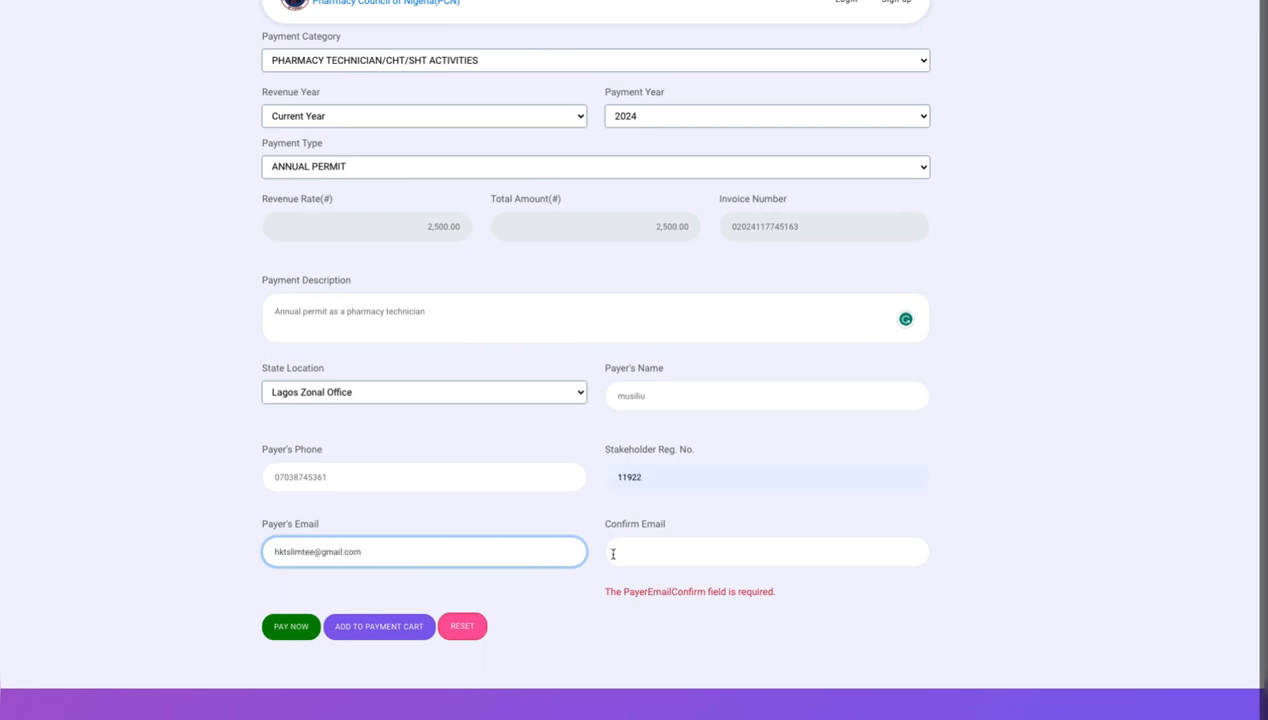
# Enter the same gmail.com address in the Confirm Email field
pyautogui.click(766, 551)
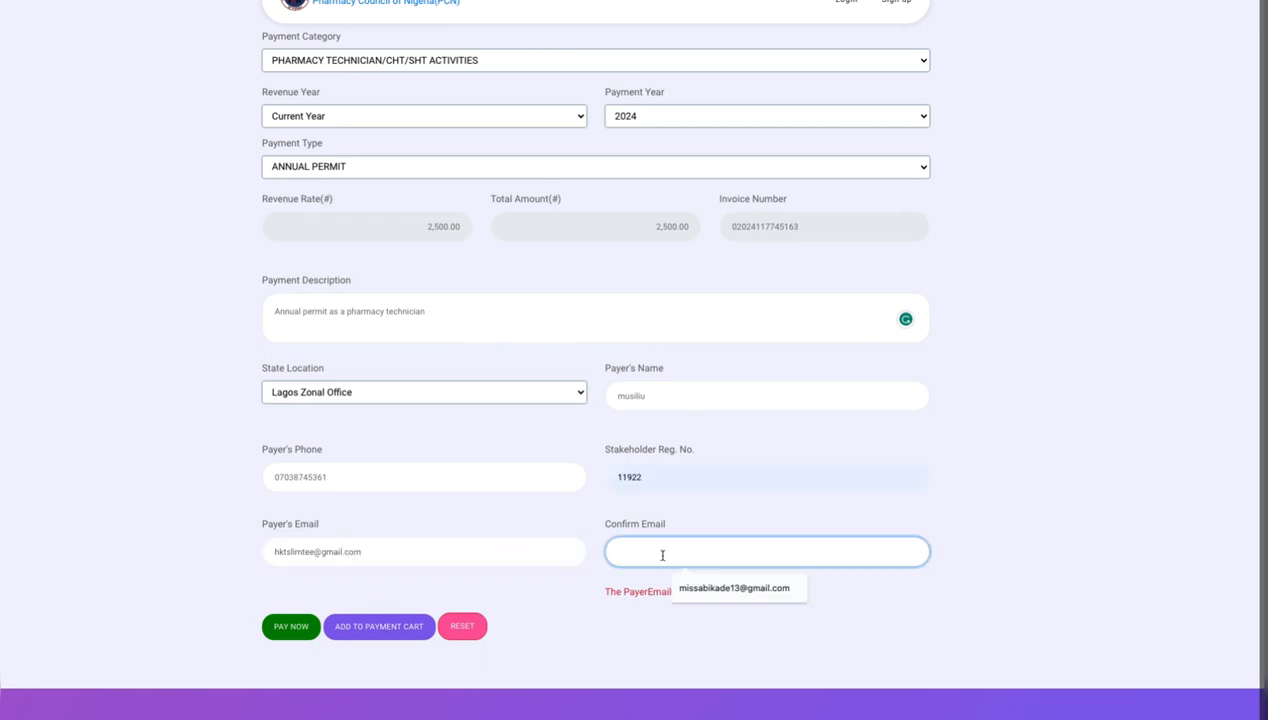
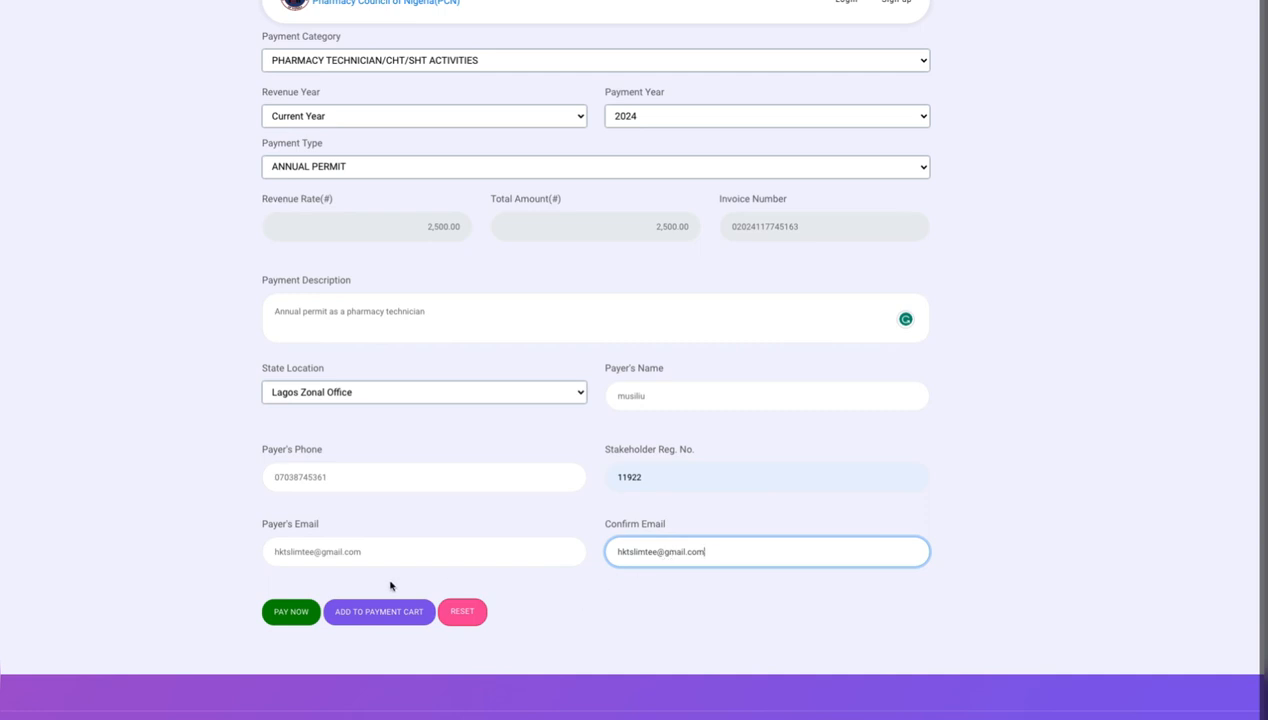
pyautogui.moveTo(473, 591)
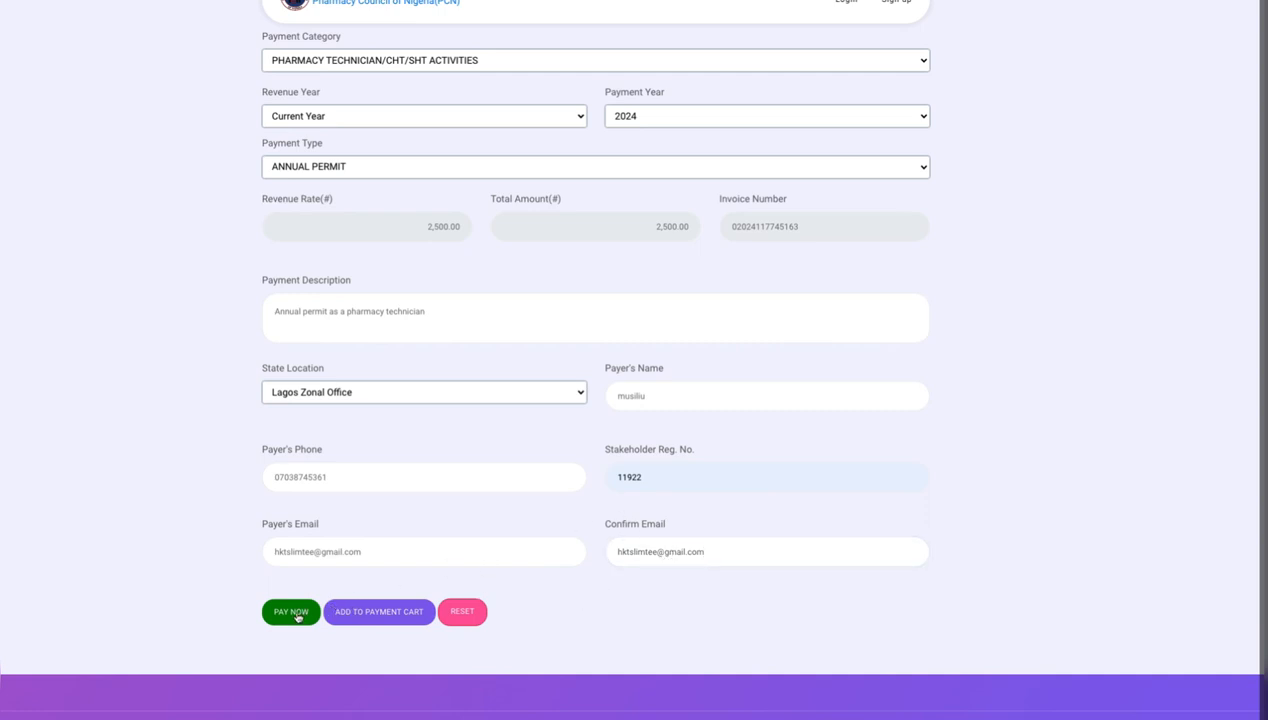
# Submit via Pay Now, choose Online Payment mode and proceed to the Remita checkout for NGN 2,674.69
pyautogui.click(291, 611)
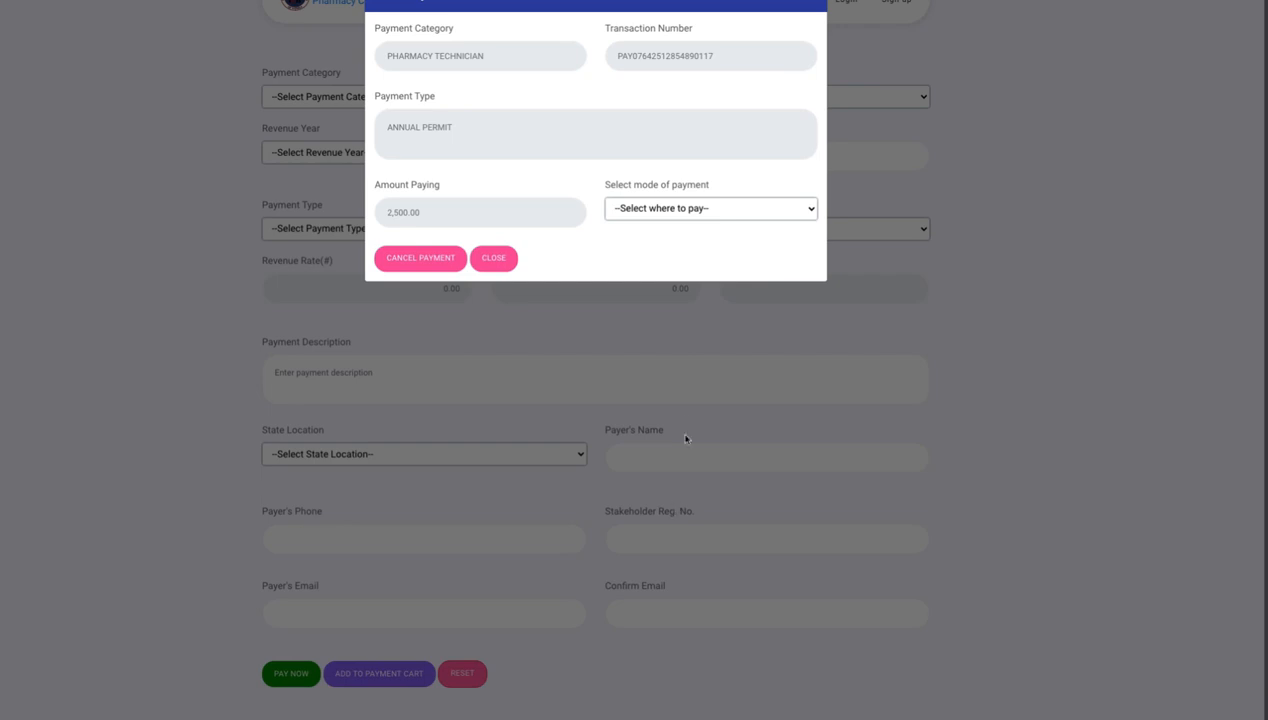
pyautogui.moveTo(638, 197)
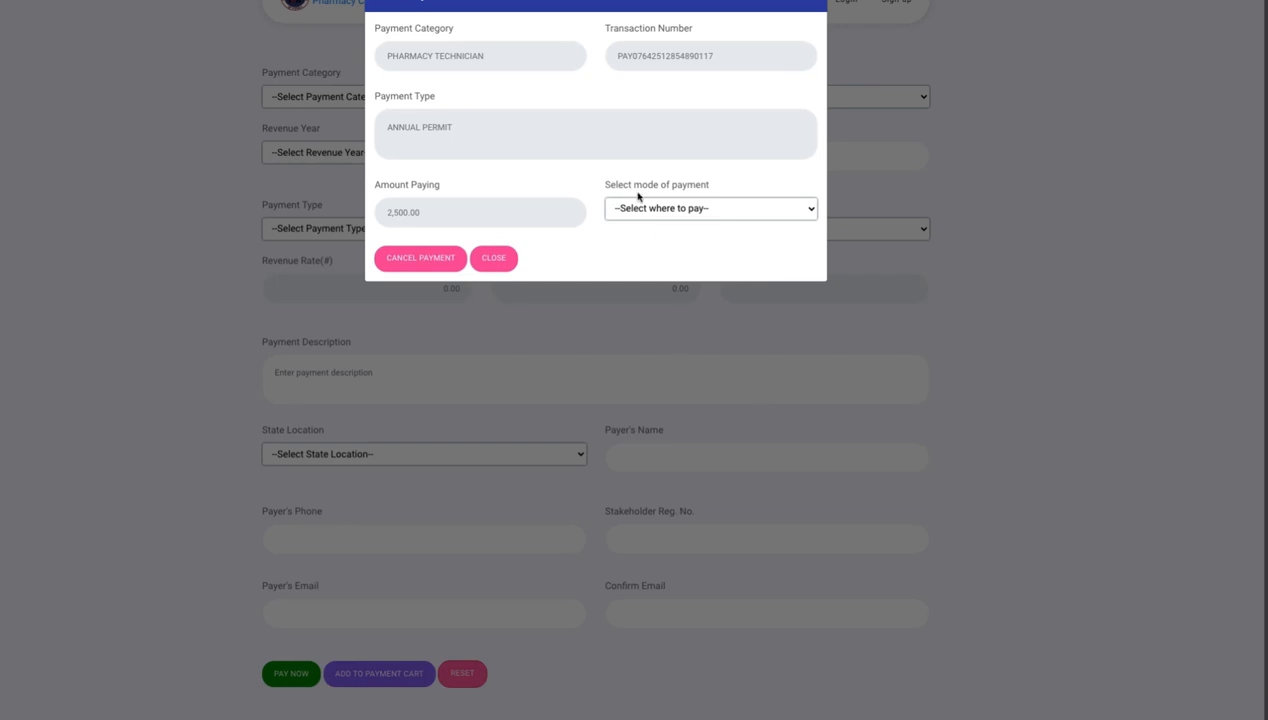
pyautogui.moveTo(780, 210)
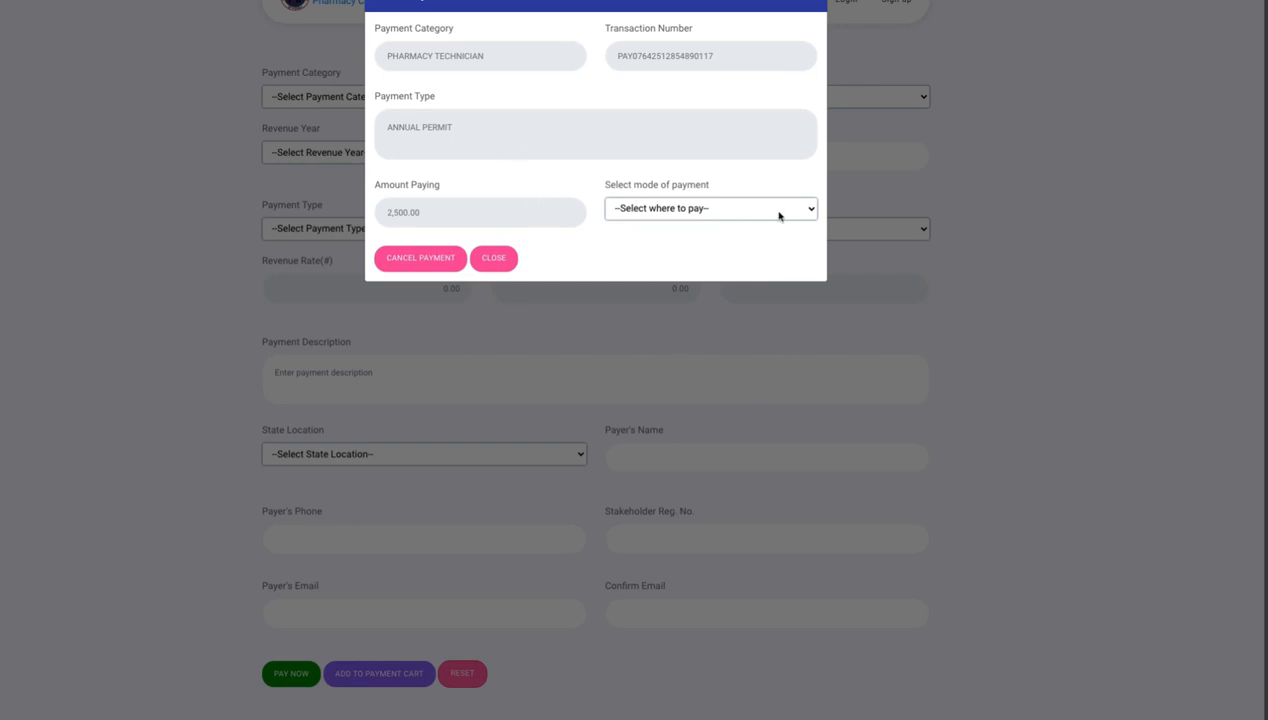
pyautogui.click(710, 208)
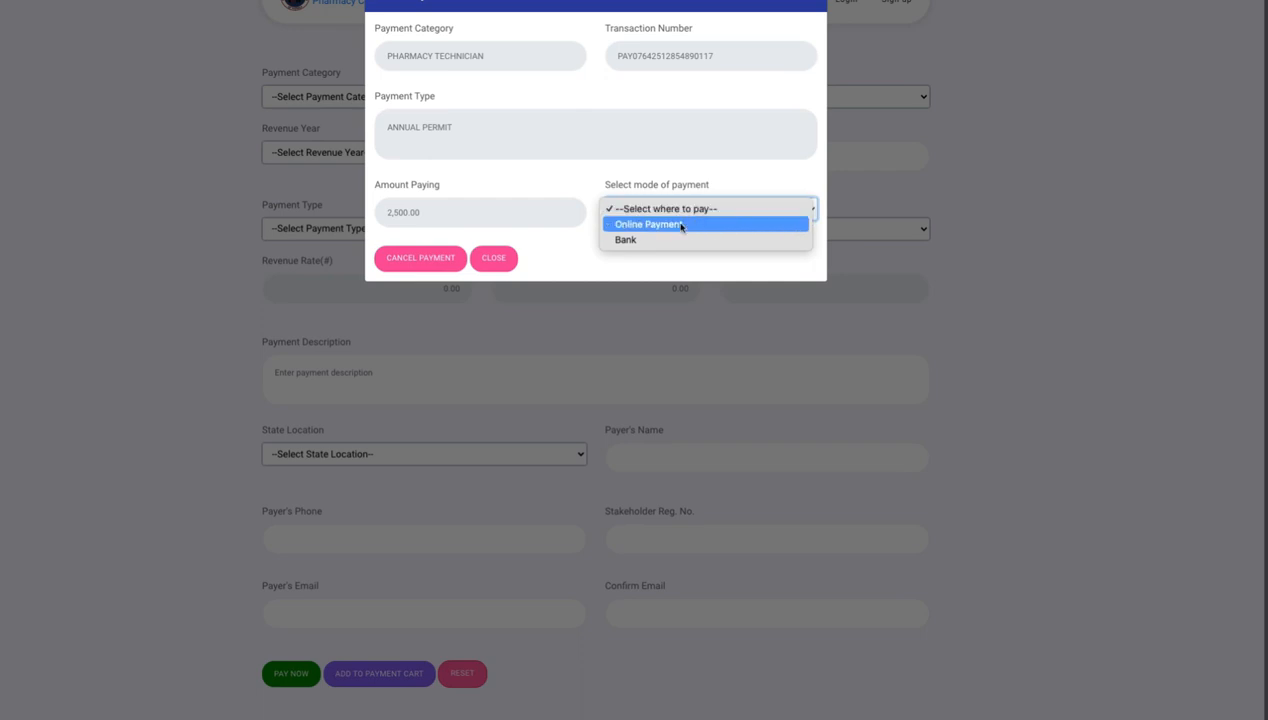
pyautogui.moveTo(625, 239)
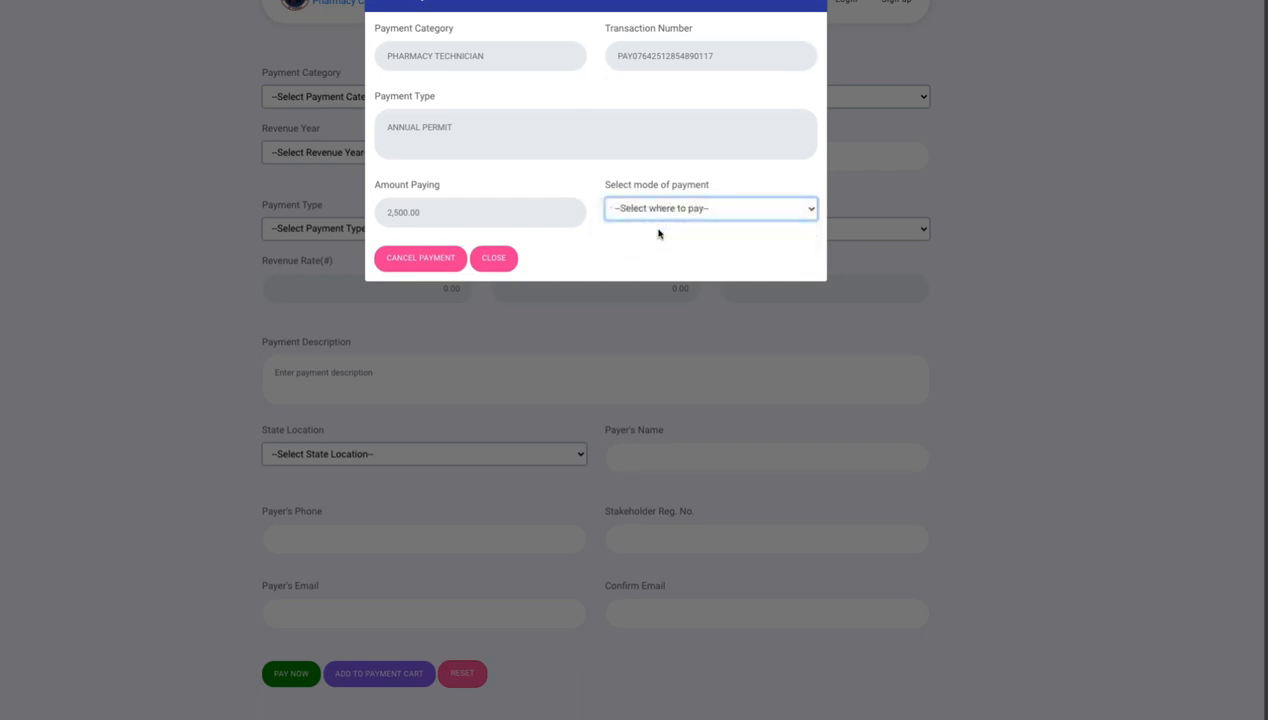
pyautogui.click(710, 208)
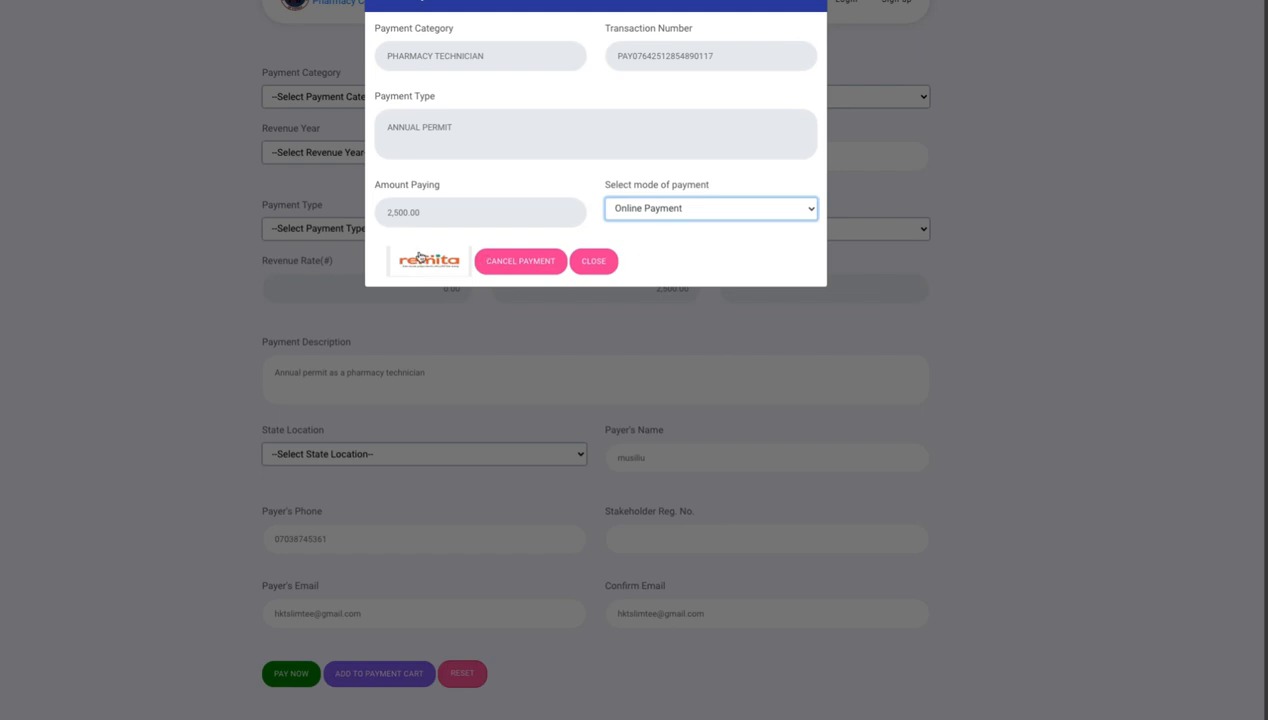
pyautogui.click(428, 260)
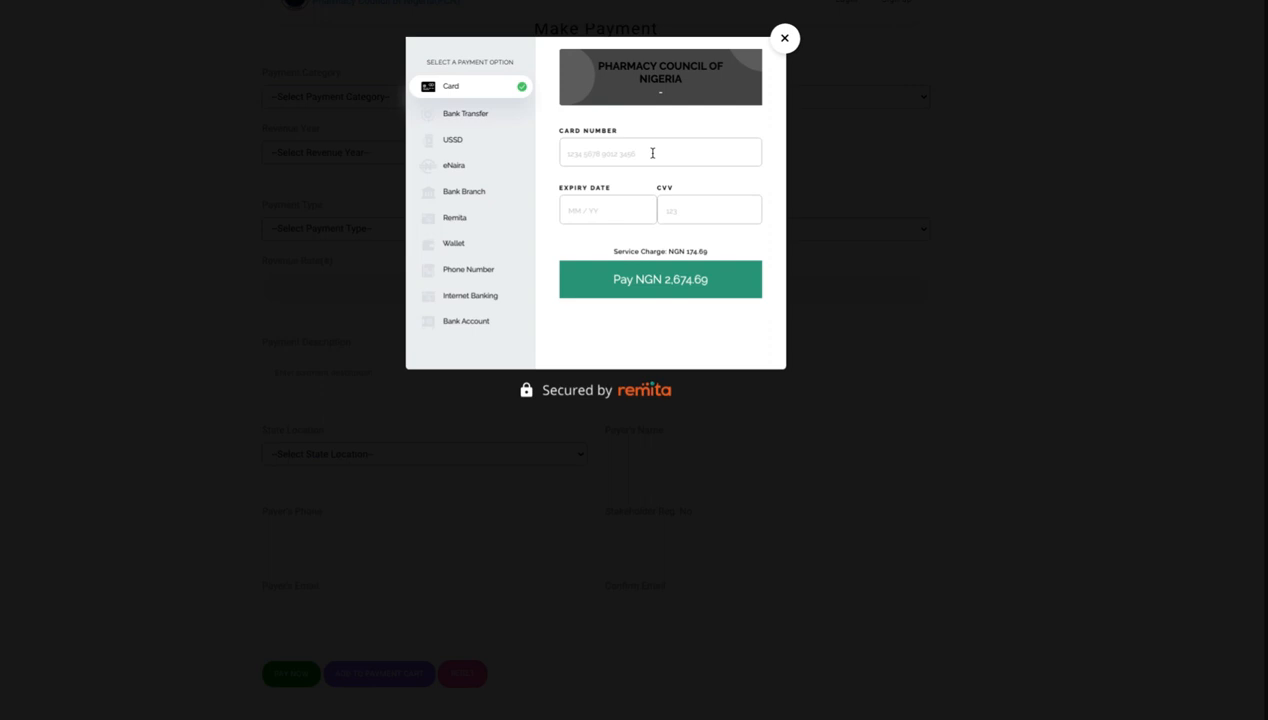
pyautogui.moveTo(465, 112)
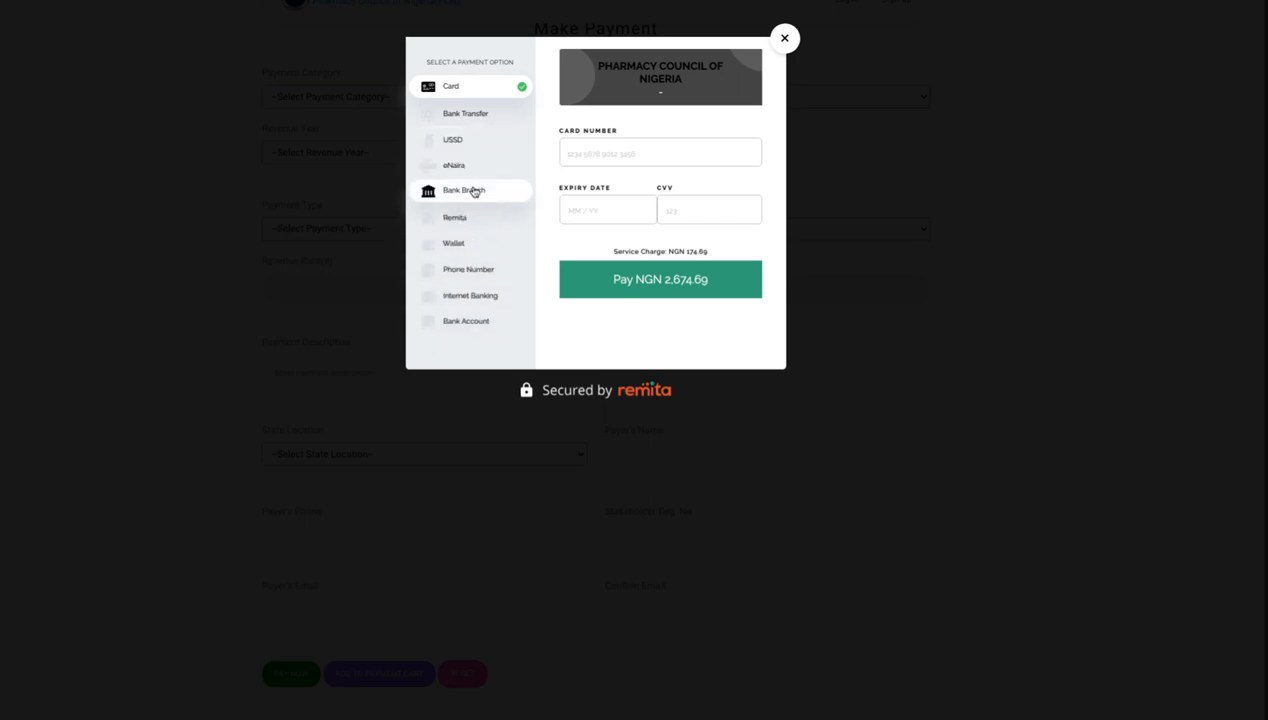
pyautogui.moveTo(453, 242)
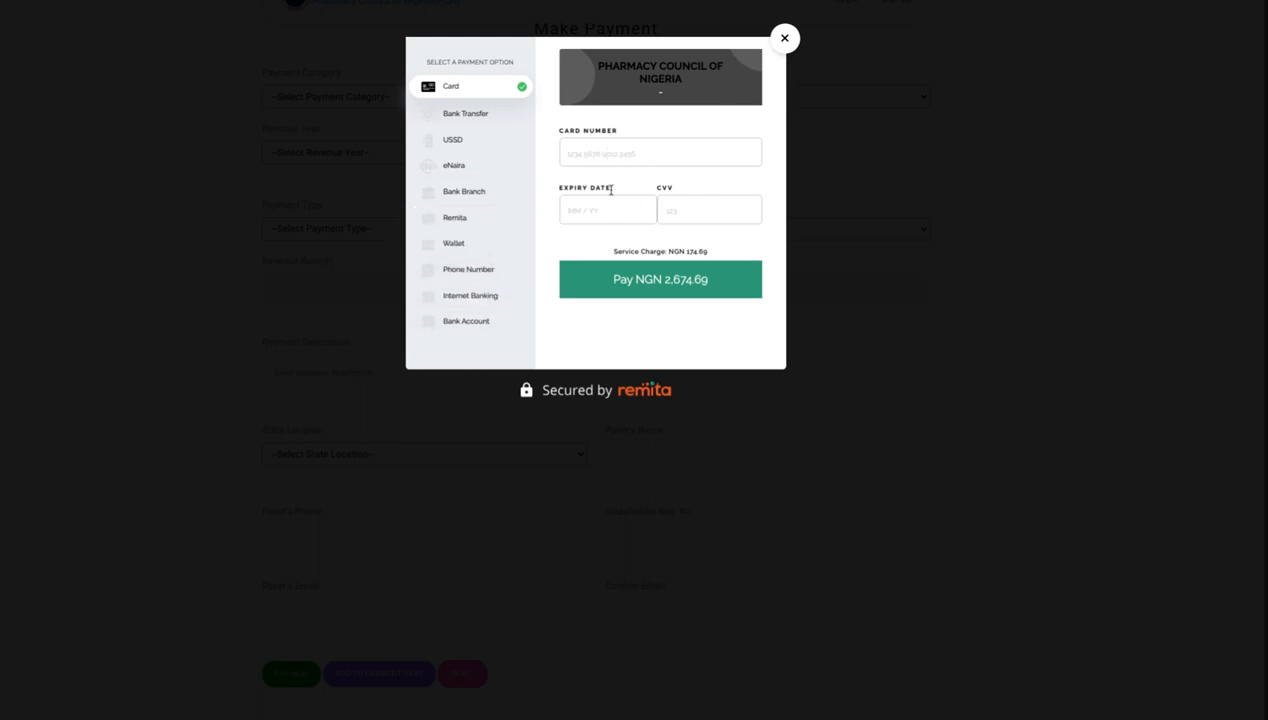
pyautogui.moveTo(647, 178)
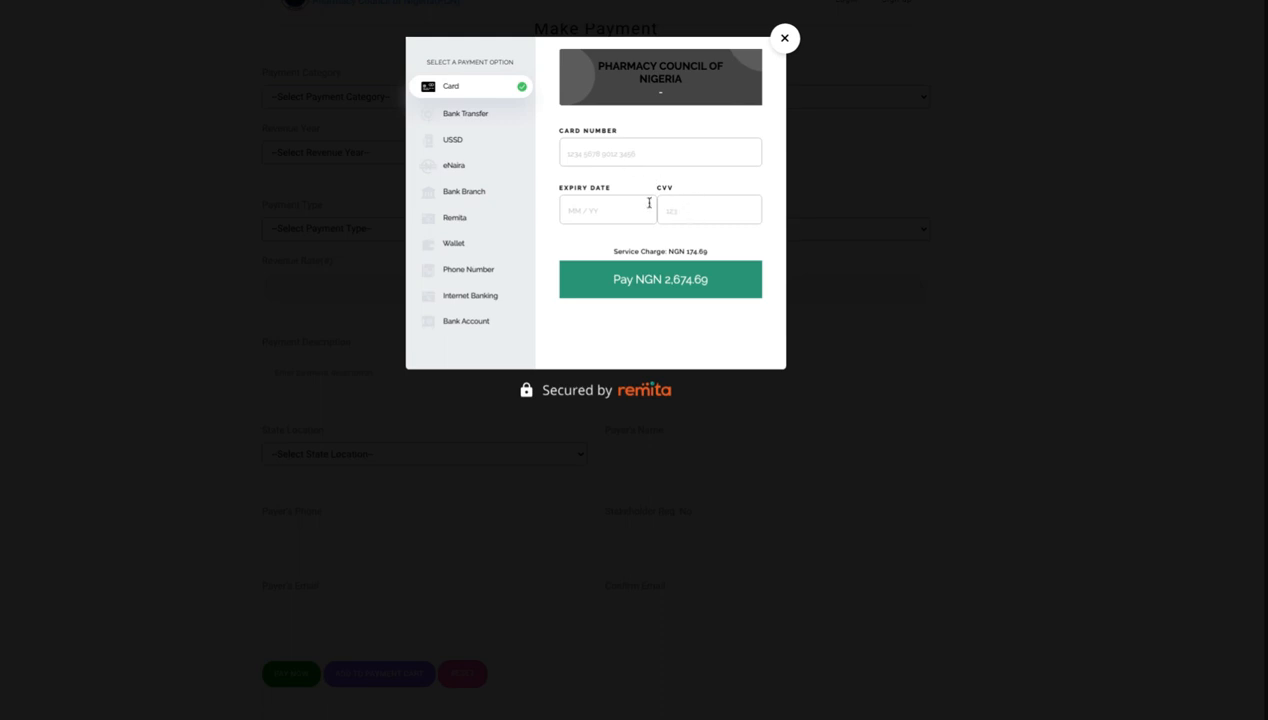
pyautogui.moveTo(563, 240)
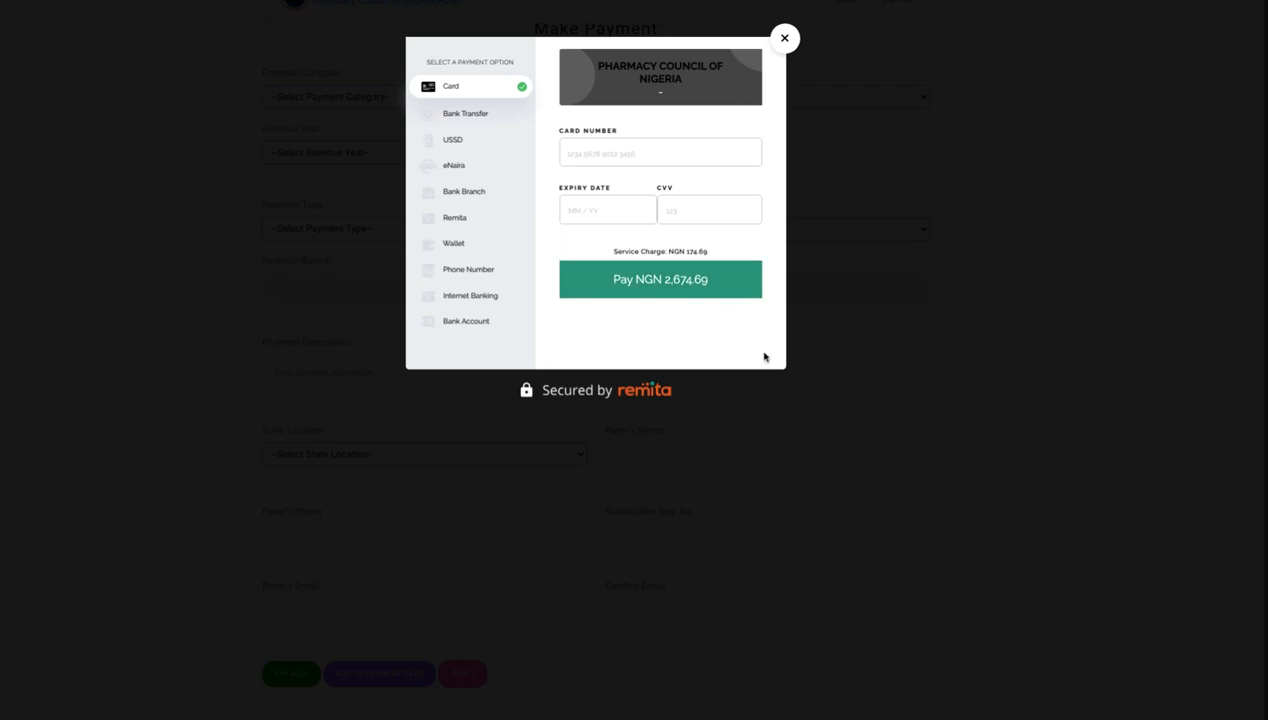
pyautogui.moveTo(779, 423)
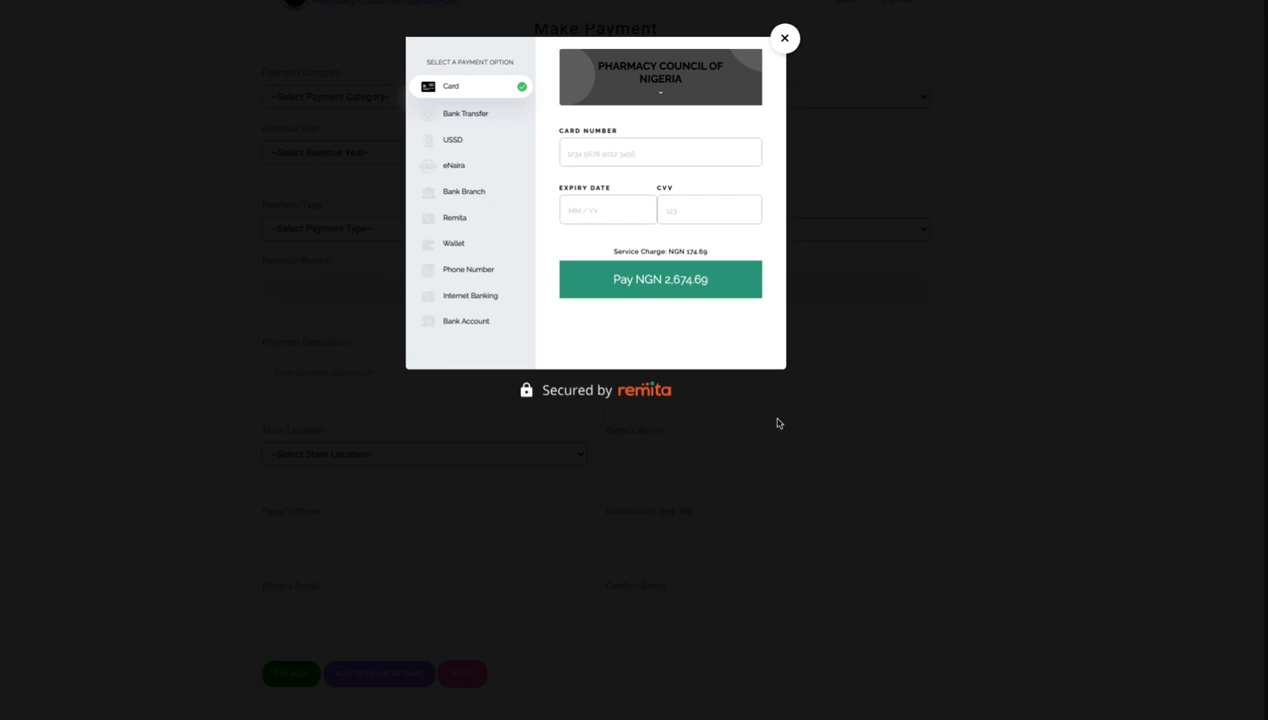
pyautogui.moveTo(835, 435)
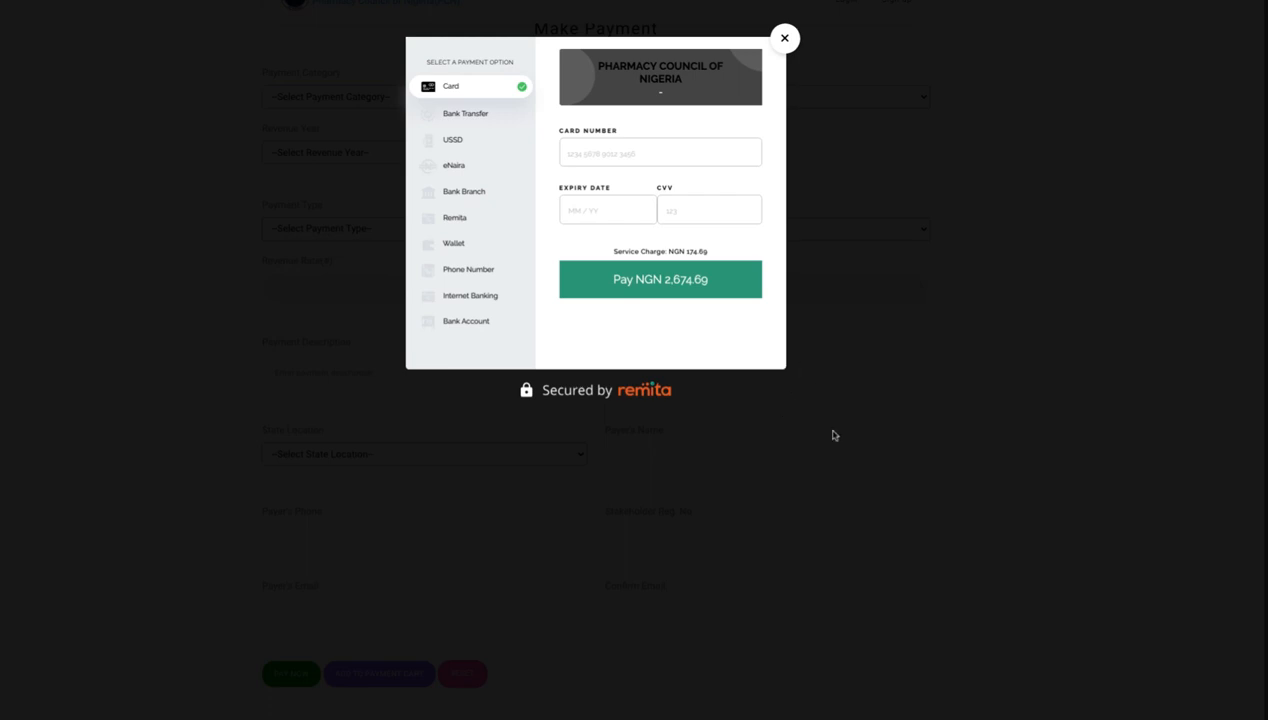